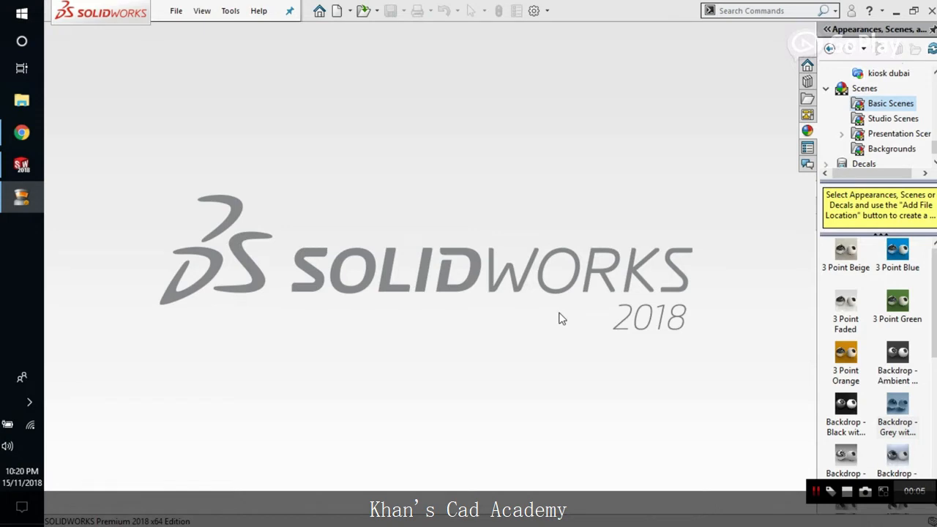
mouse_move(560, 343)
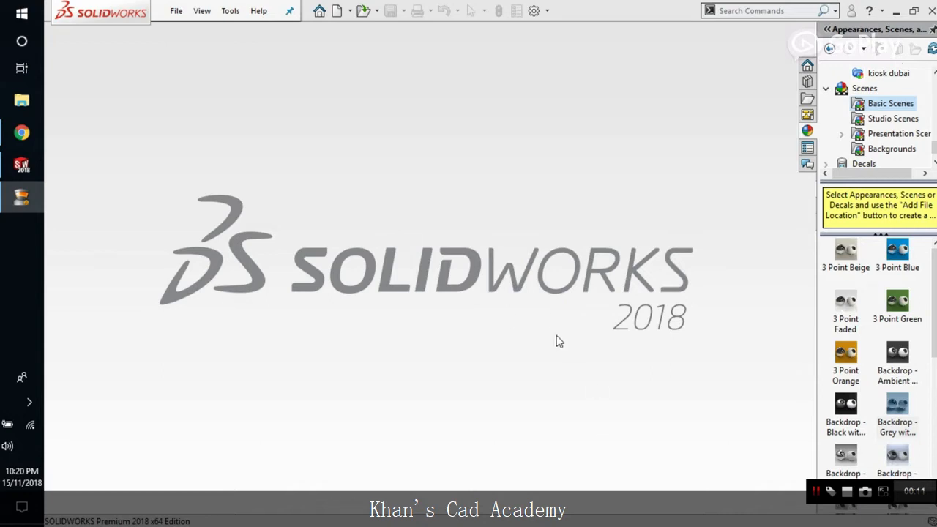
mouse_move(535, 302)
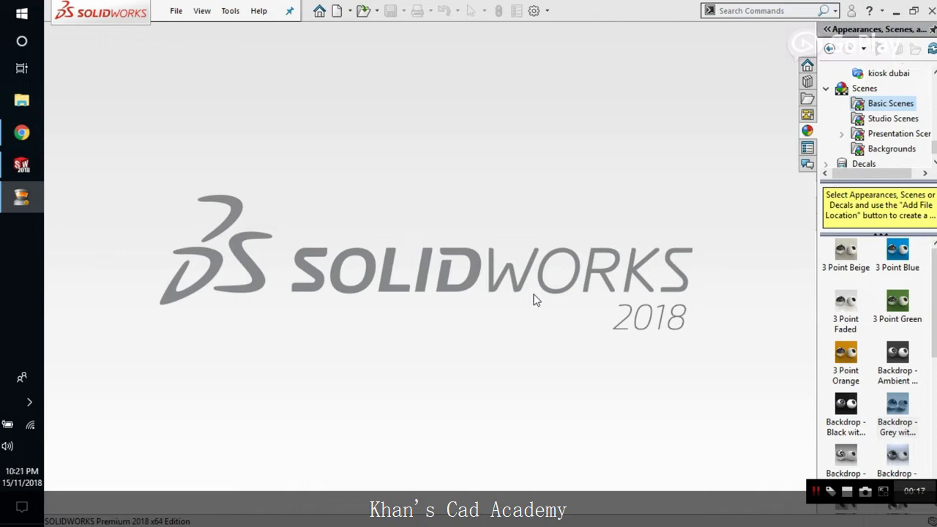
mouse_move(533, 296)
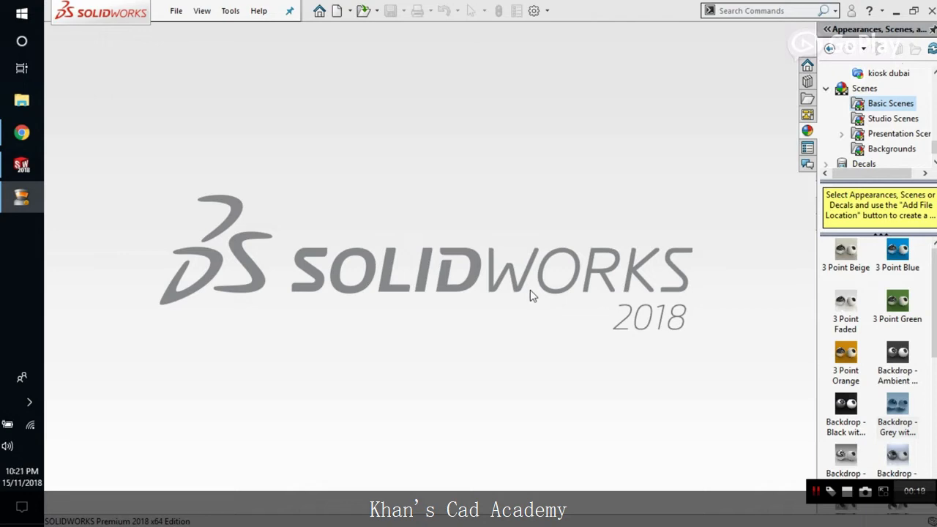
mouse_move(532, 293)
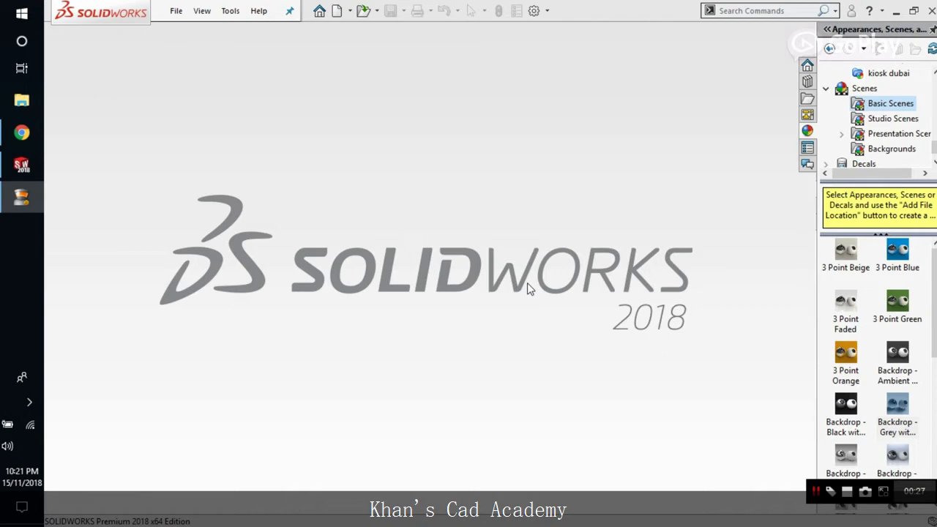
mouse_move(525, 287)
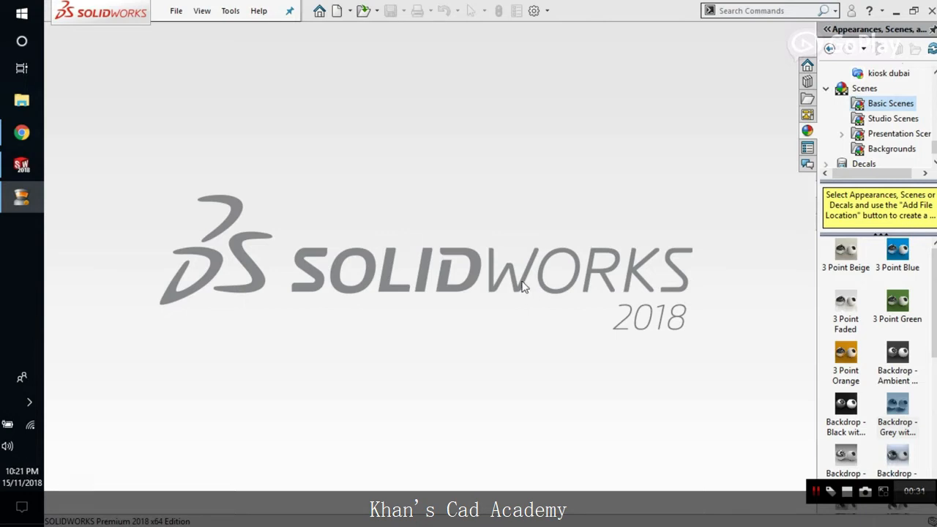
mouse_move(145, 205)
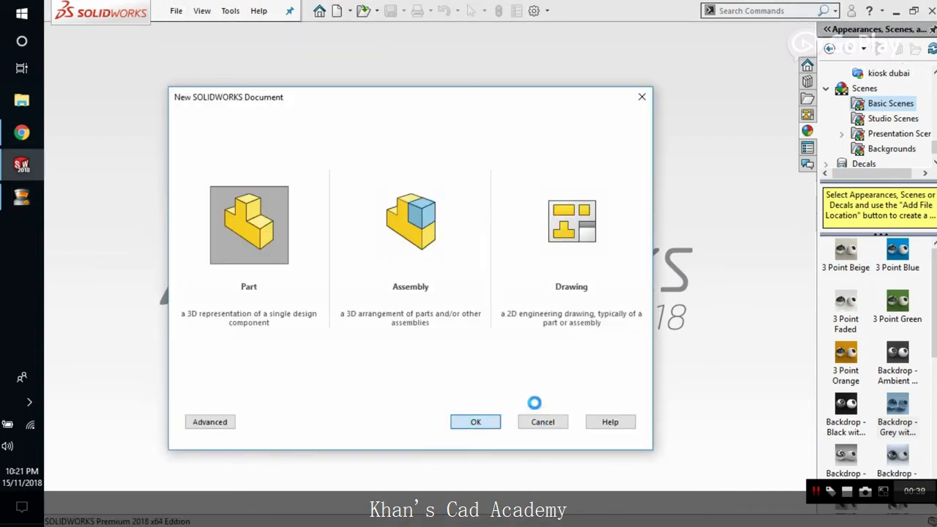
Create a new part document and start an empty sketch on the Top plane
click(474, 421)
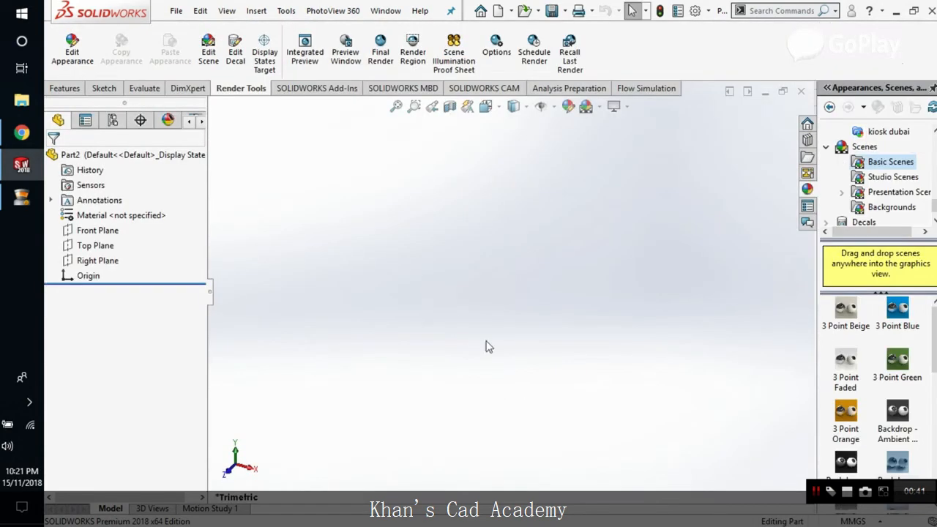
click(66, 88)
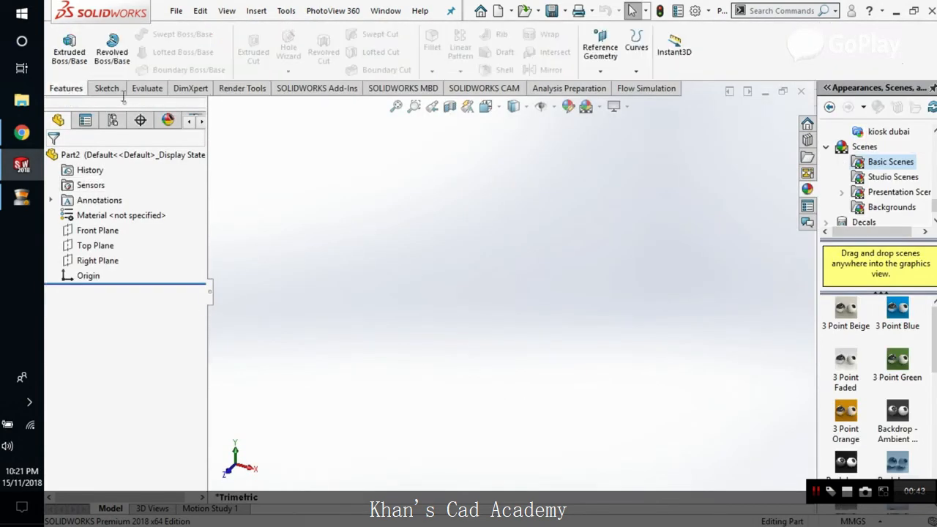
click(107, 88)
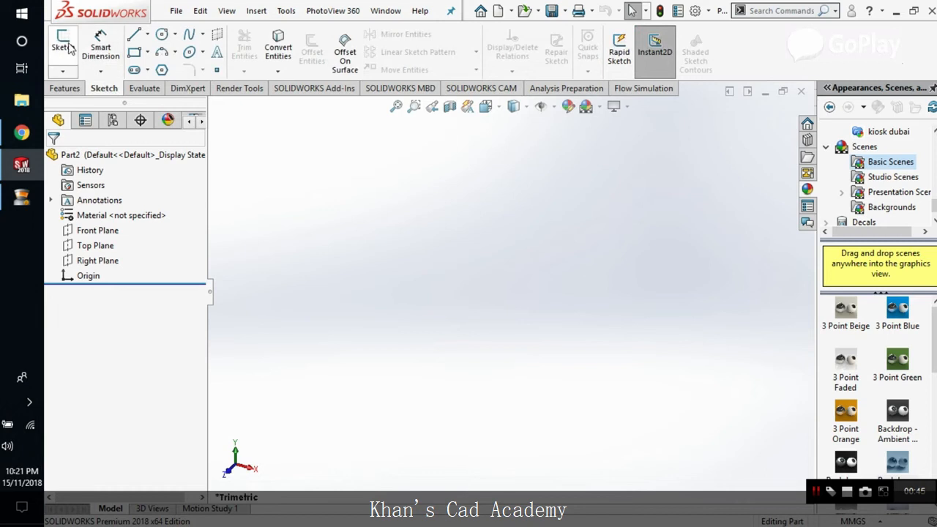
click(62, 44)
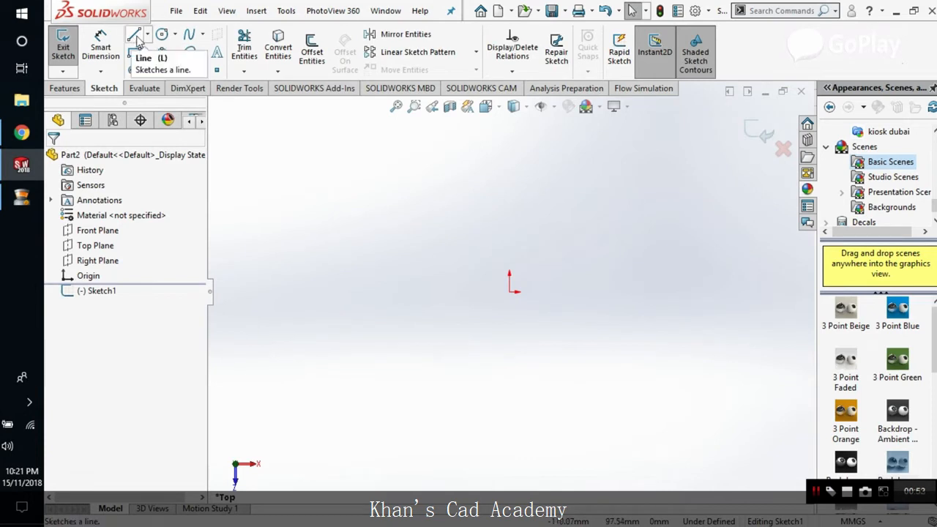
Draw the strip's short straight edges with the Line tool and adjust the short line's endpoint
click(135, 35)
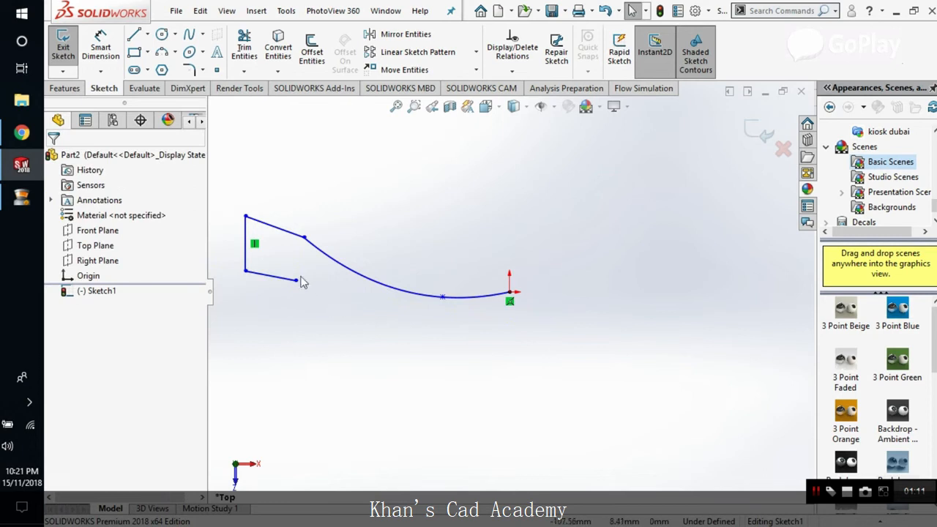
click(273, 265)
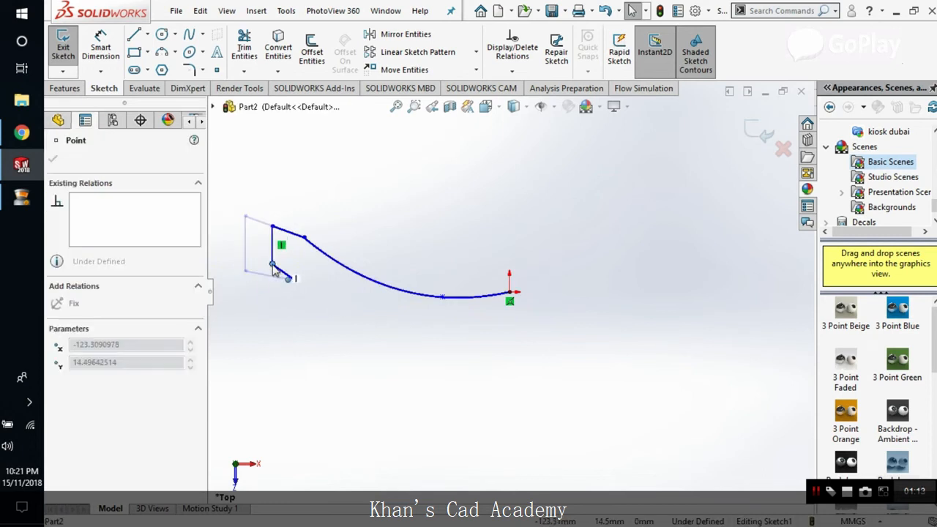
drag(276, 266, 275, 296)
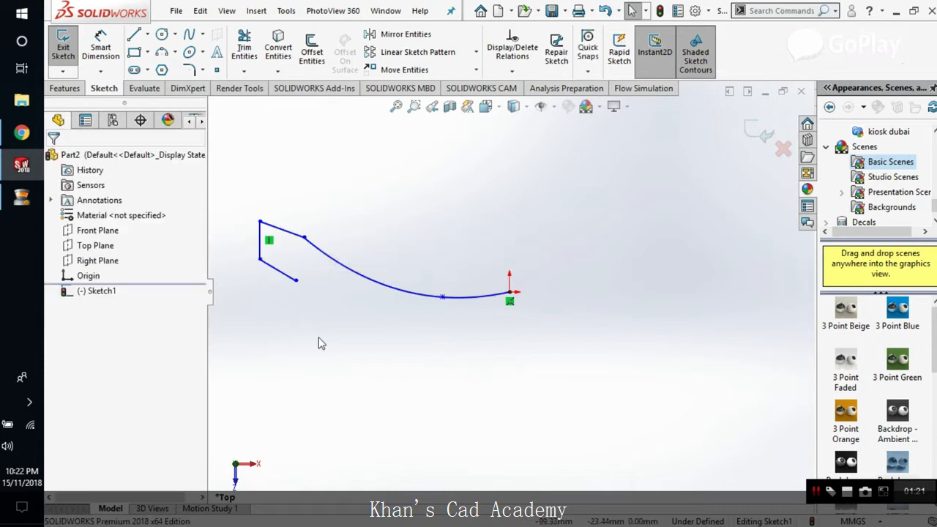
Draw the two curved spline edges, closing the strip profile at the origin
click(190, 34)
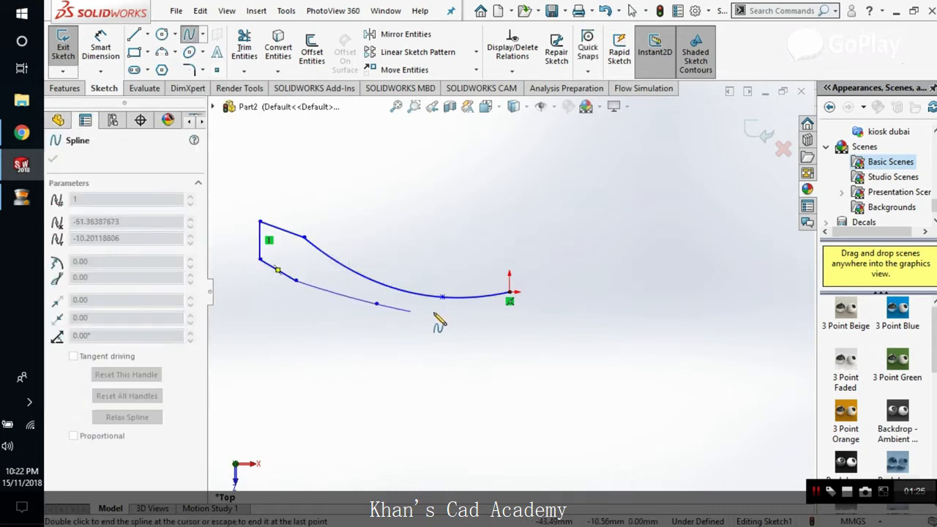
drag(440, 323, 515, 316)
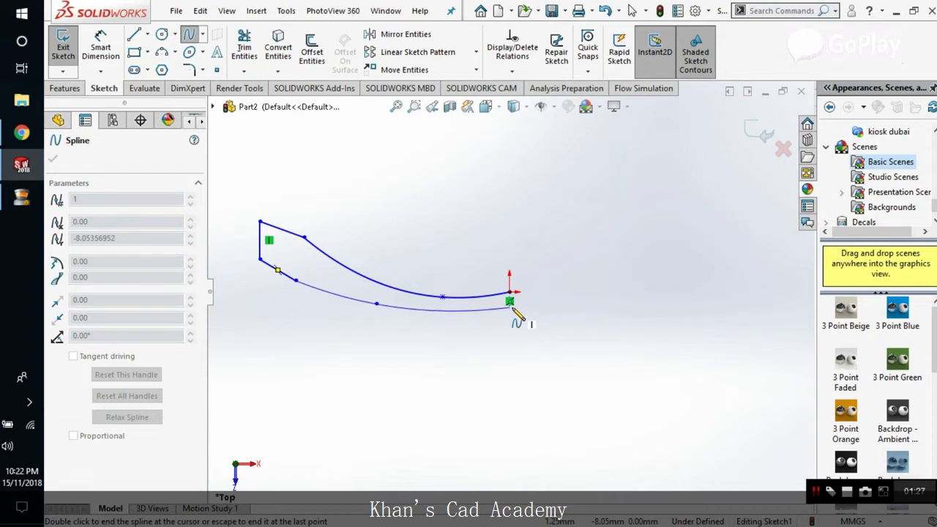
right_click(510, 304)
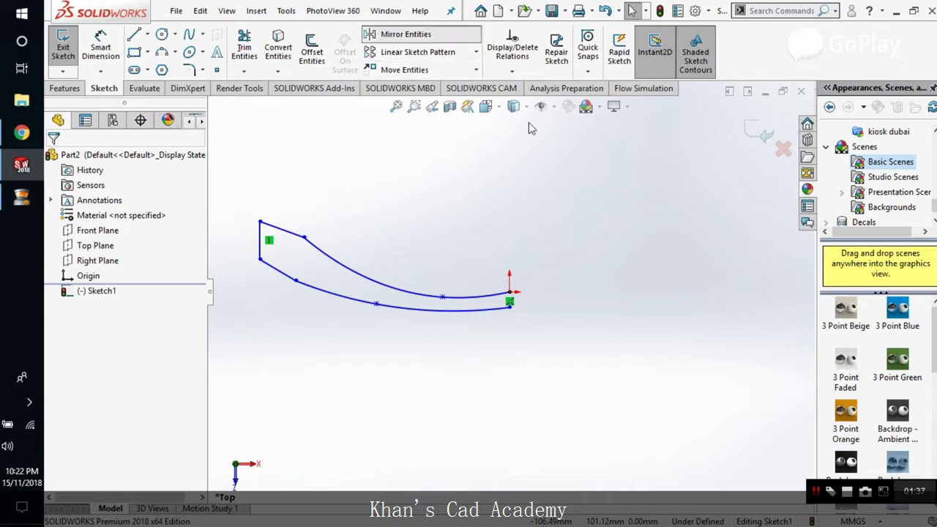
Cancel the first mirror attempt and draw a line below the strip to mirror about
click(406, 34)
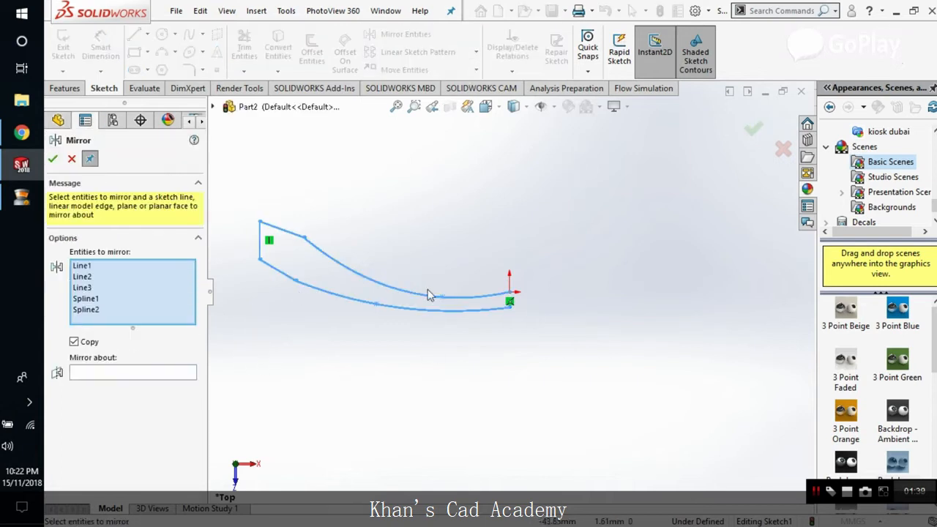
click(132, 372)
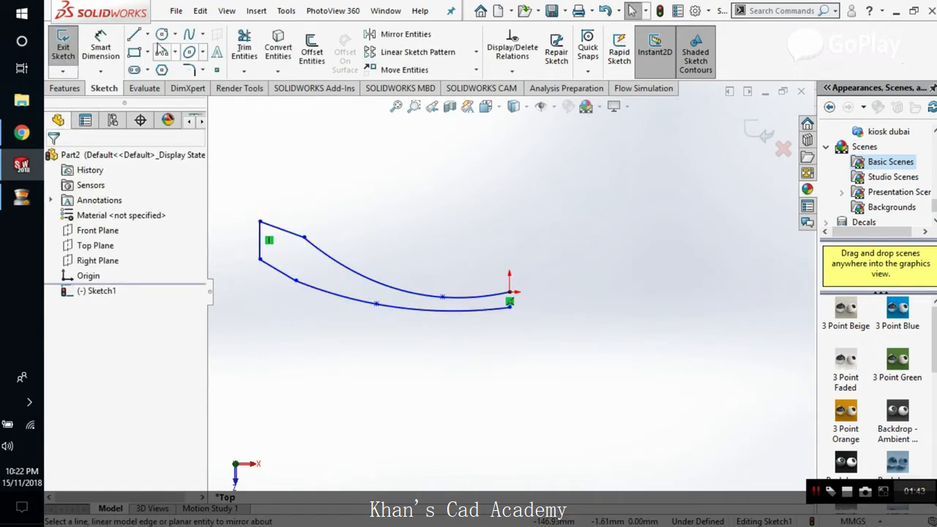
click(137, 34)
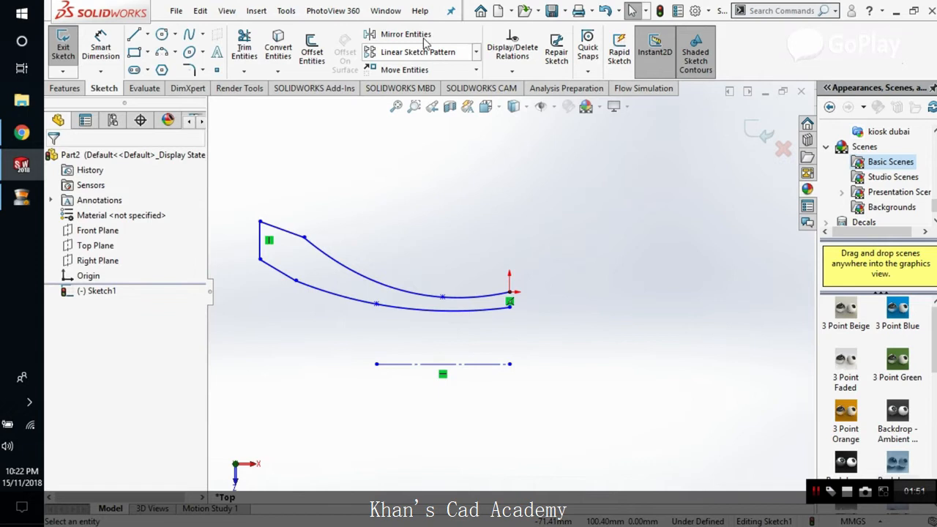
Mirror the strip's lines and splines about that line to get a second outline
click(408, 33)
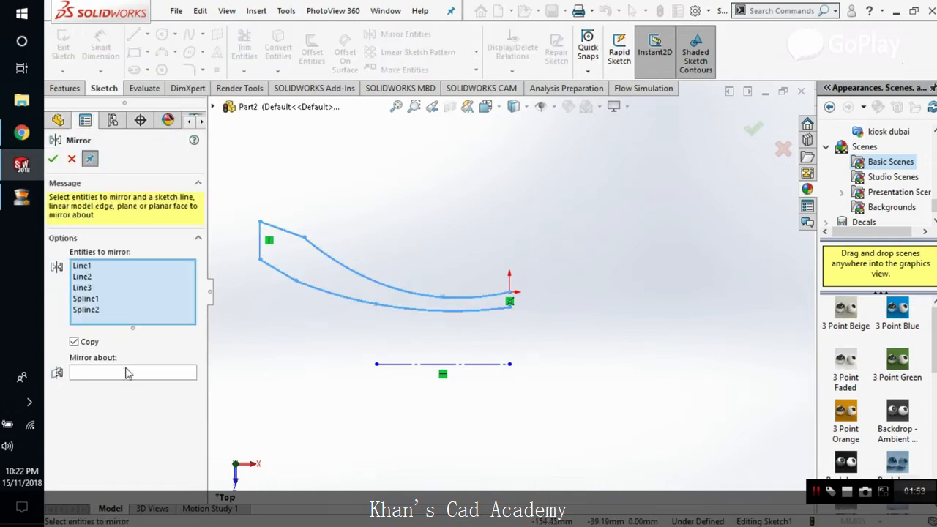
click(442, 363)
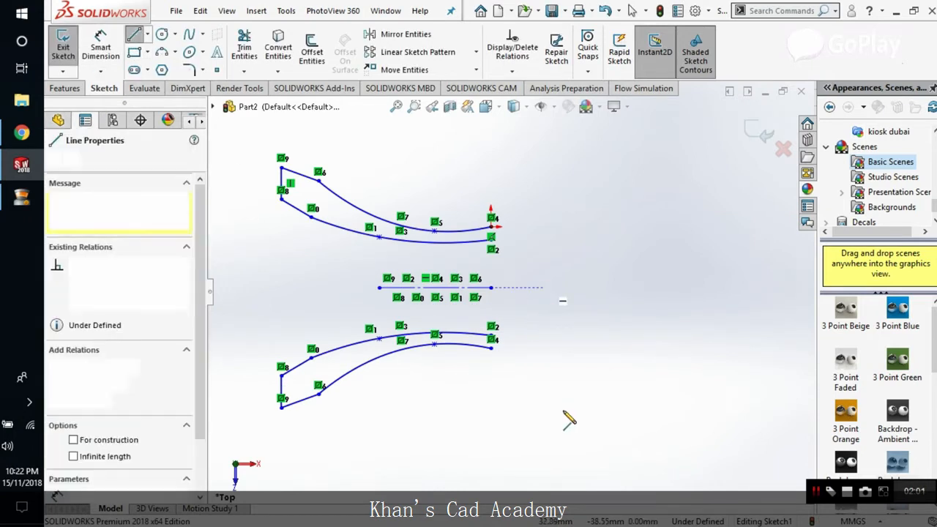
right_click(542, 355)
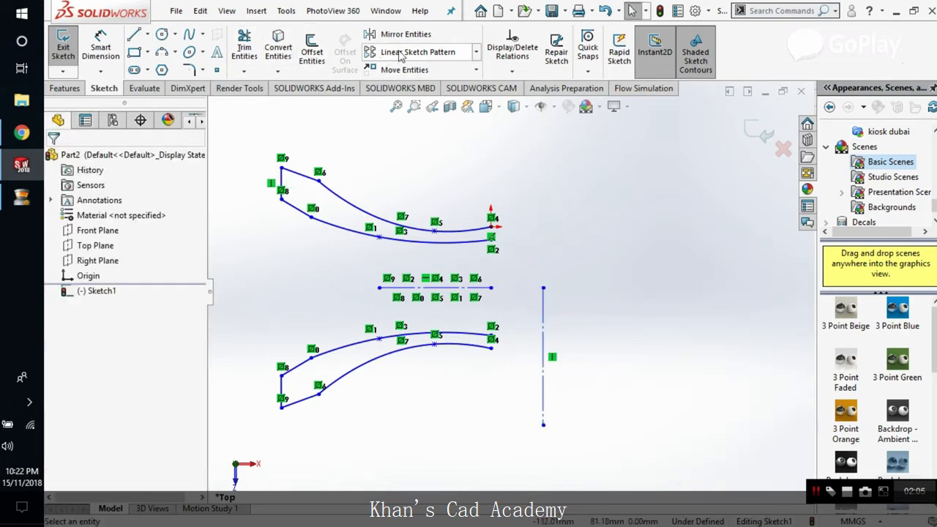
click(406, 34)
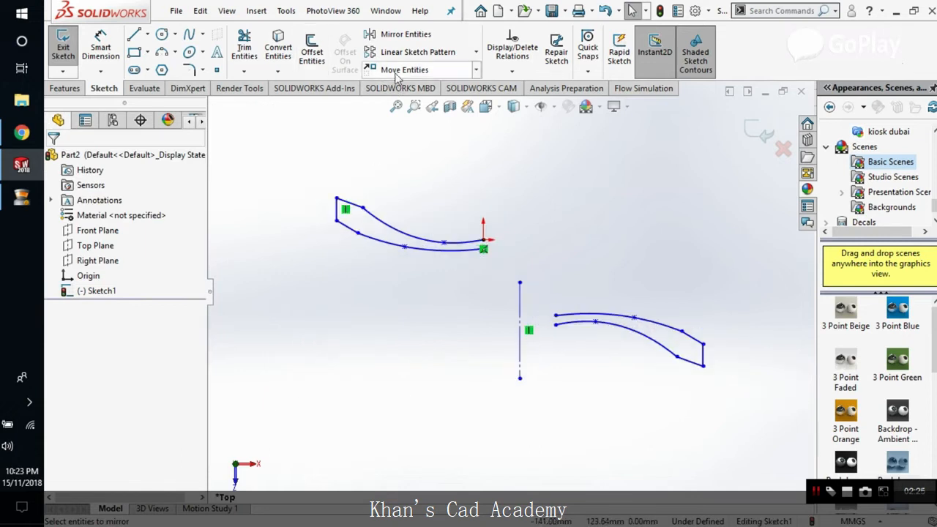
Move the lower curved piece so its end snaps onto the upper curve, forming one wavy outline
click(405, 70)
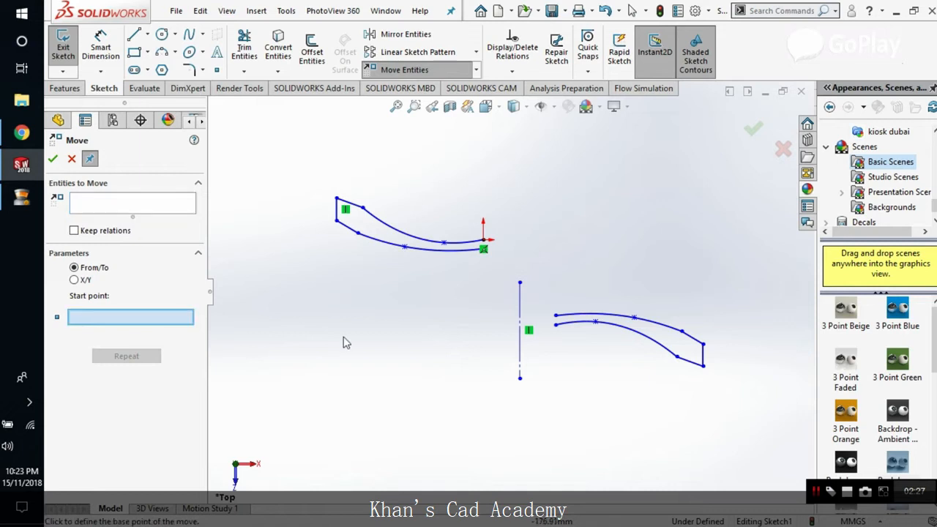
click(554, 319)
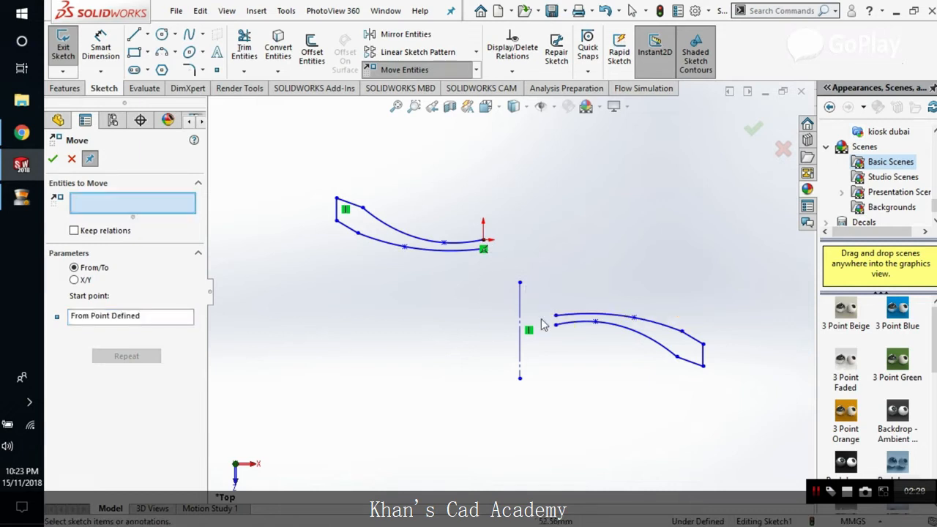
click(555, 317)
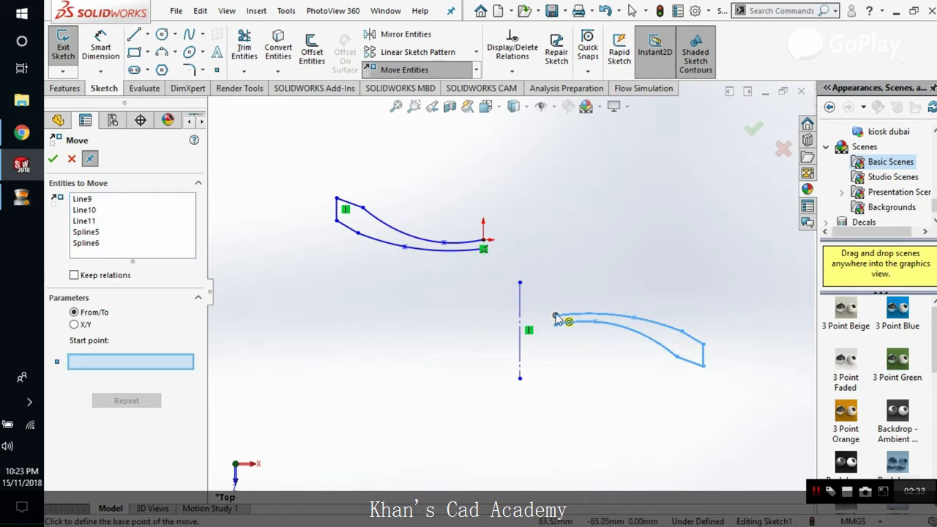
click(568, 321)
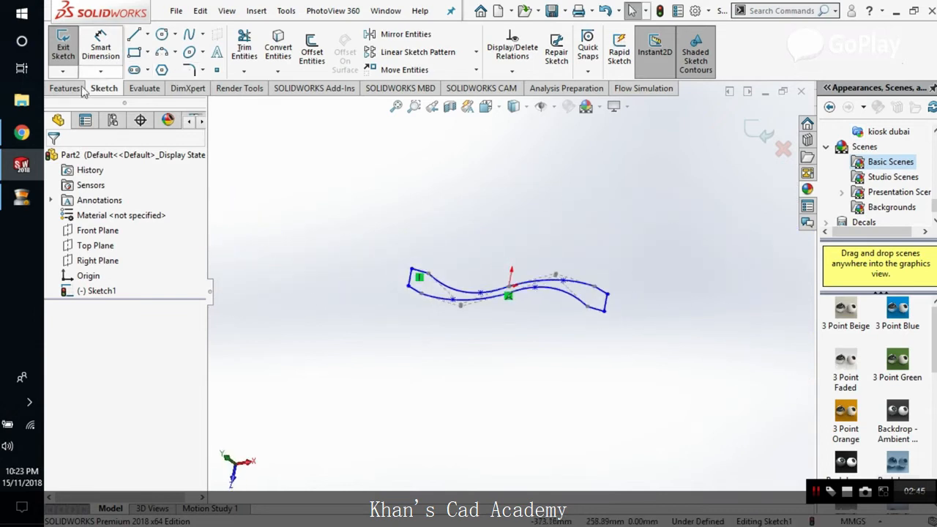
Extrude the wavy outline as Boss-Extrude1 with a Blind depth of a few millimetres
click(69, 50)
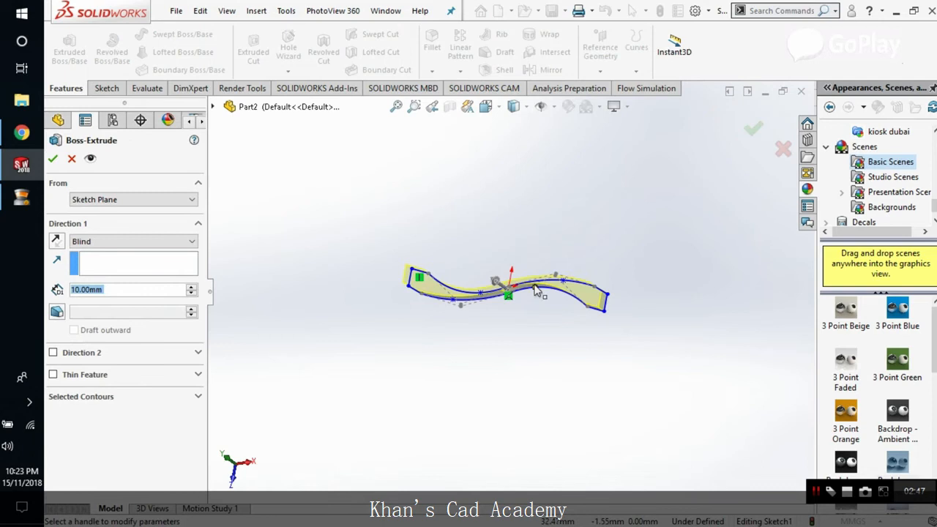
drag(512, 286, 505, 278)
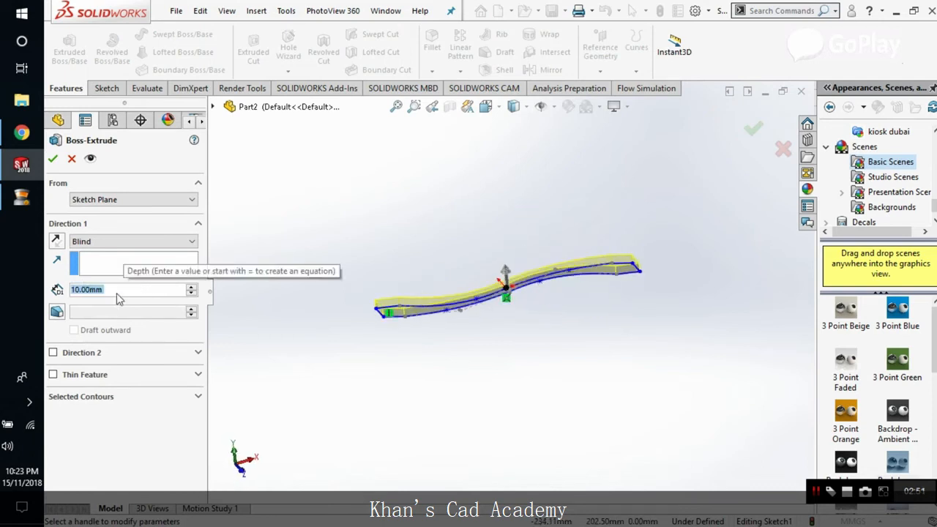
text(2.00mm)
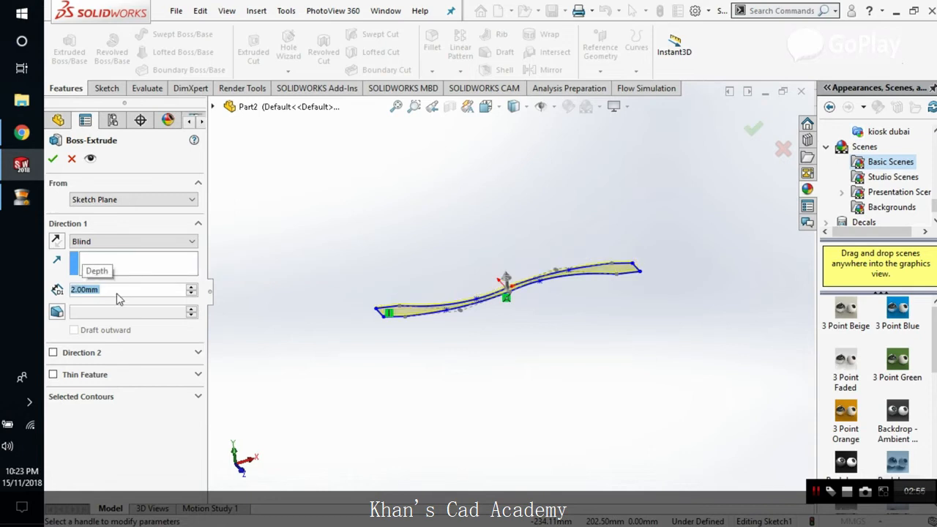
text(3.00mm)
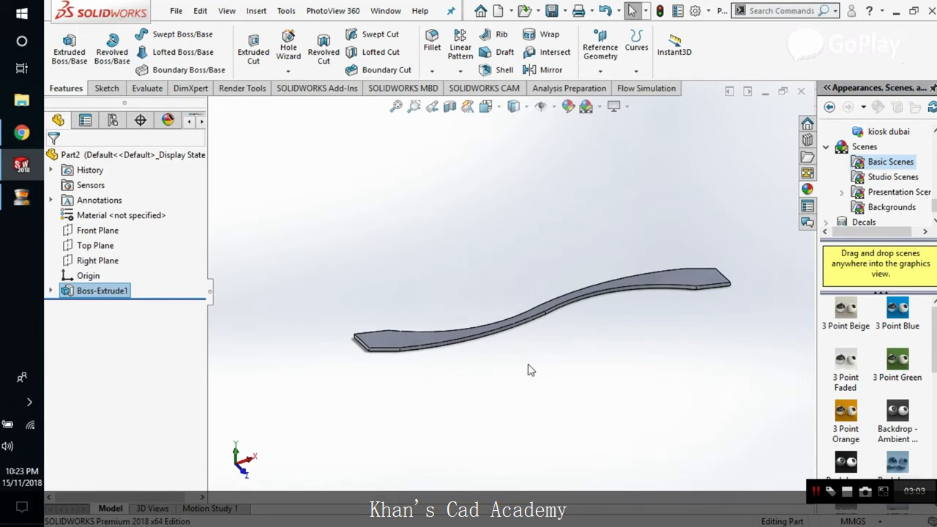
drag(530, 369, 551, 218)
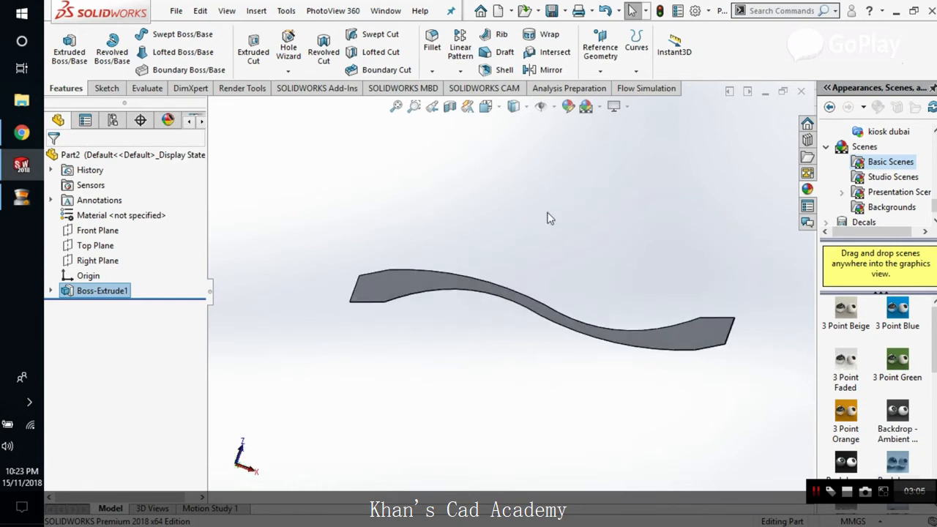
click(102, 87)
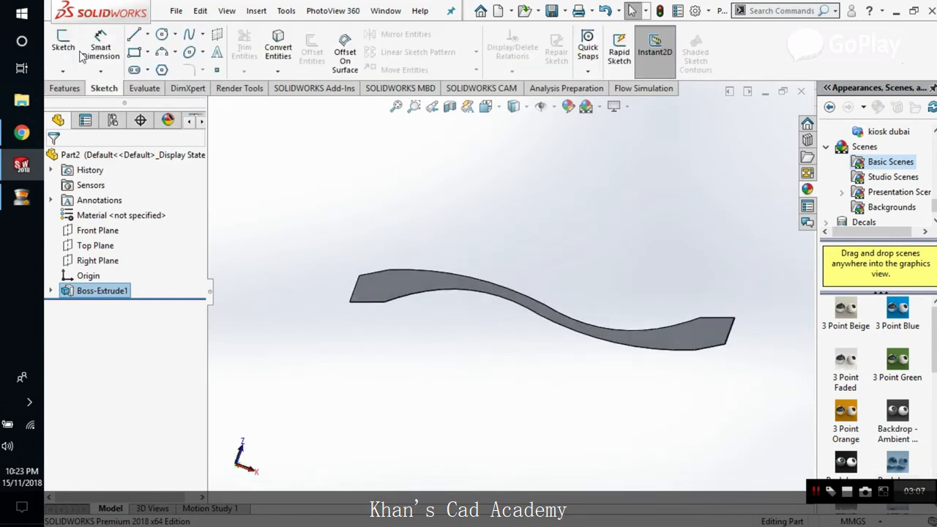
Sketch a small circle near the strip's left end and extrude it 4.00mm merged as Boss-Extrude2
click(63, 44)
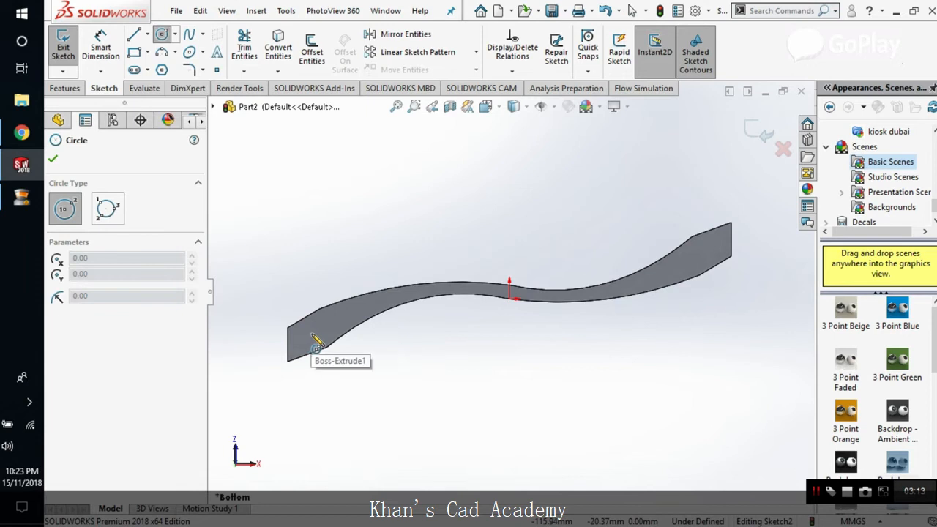
click(311, 334)
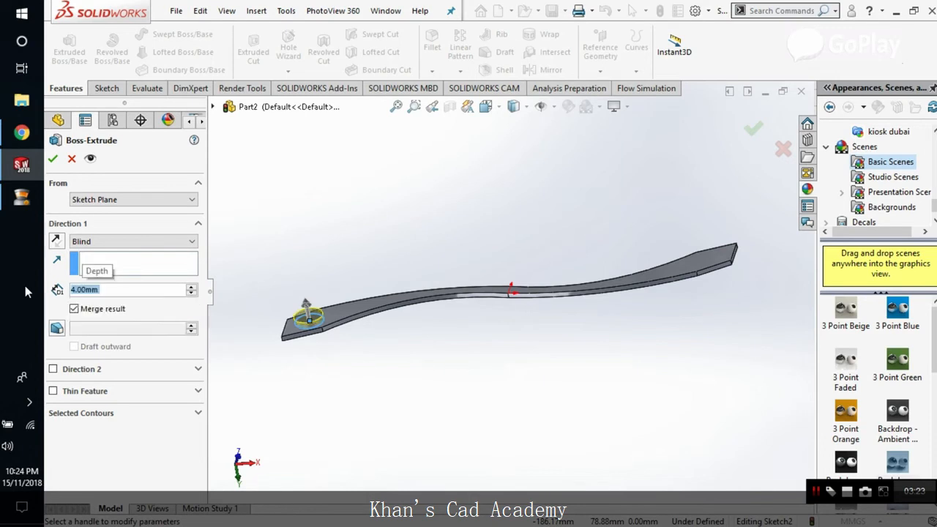
mouse_move(79, 205)
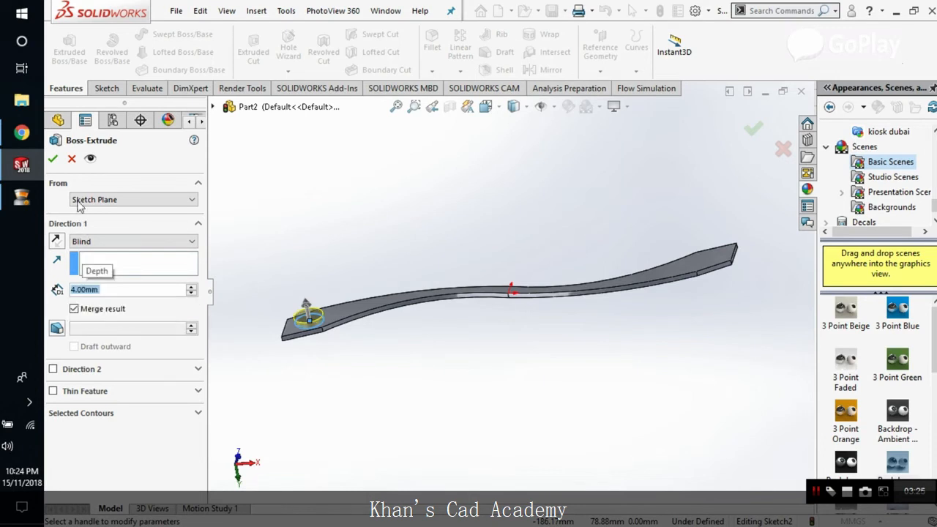
click(52, 158)
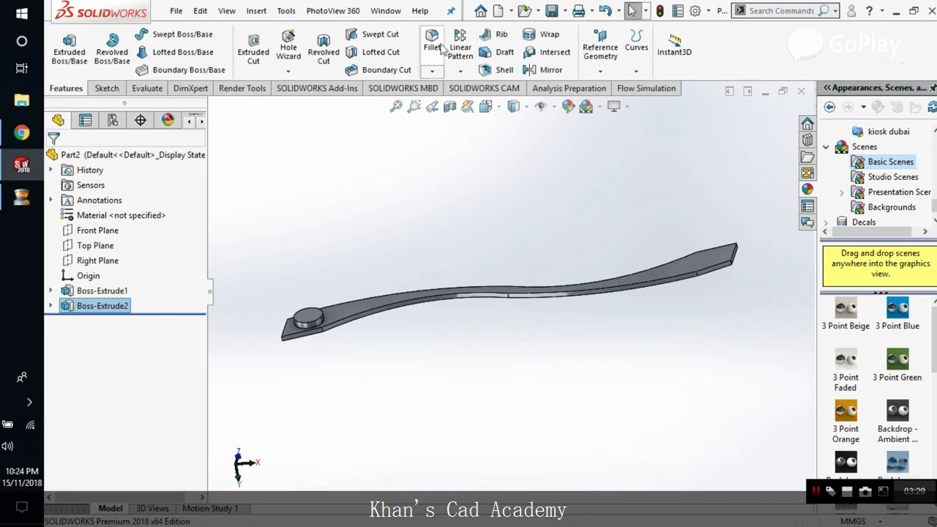
Round the circular boss's edge with Fillet1
click(432, 44)
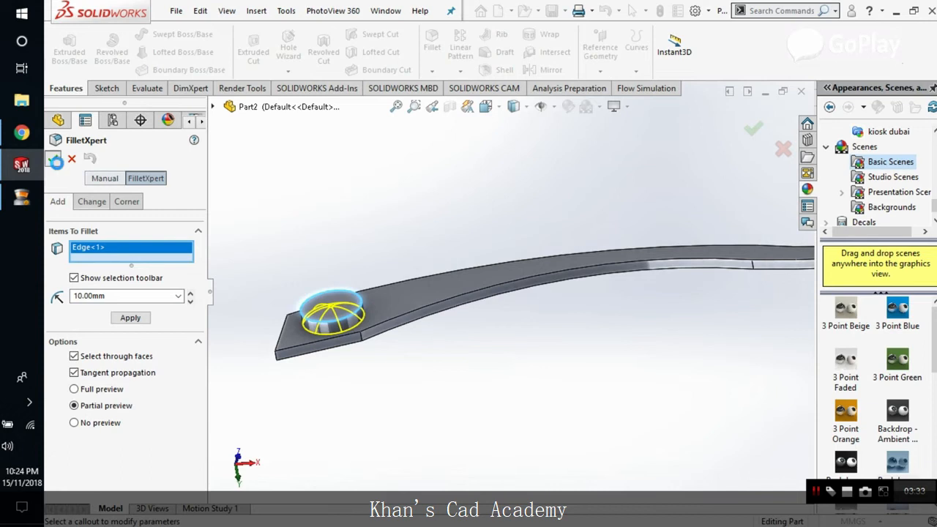
click(753, 129)
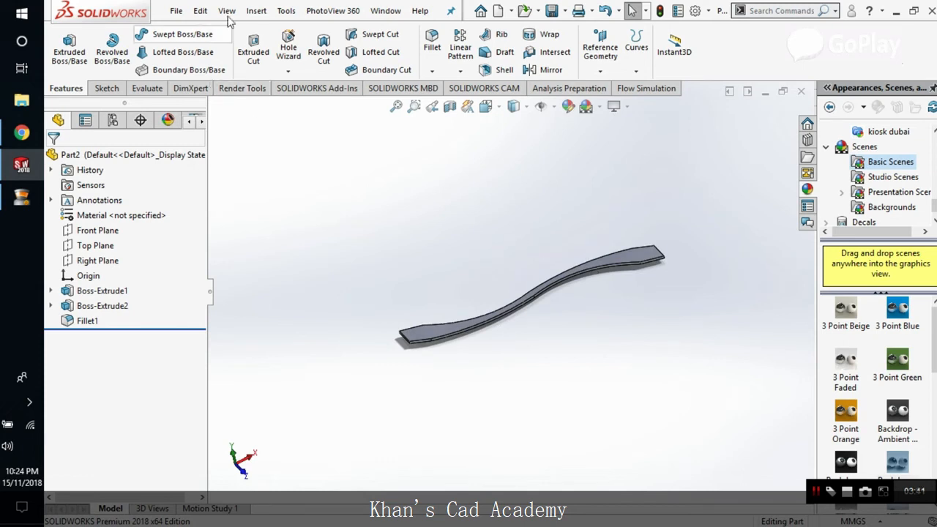
Start the Flex feature from Insert > Features with bending chosen
click(286, 10)
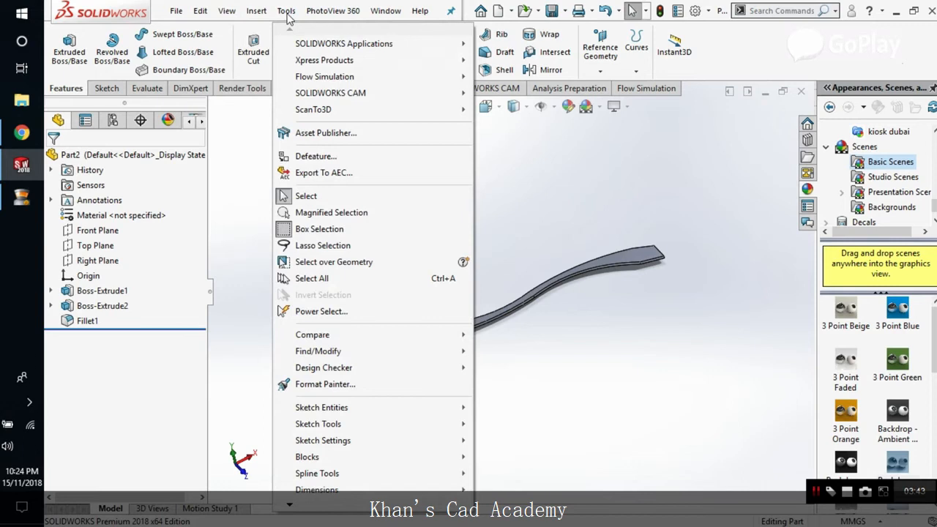
click(256, 10)
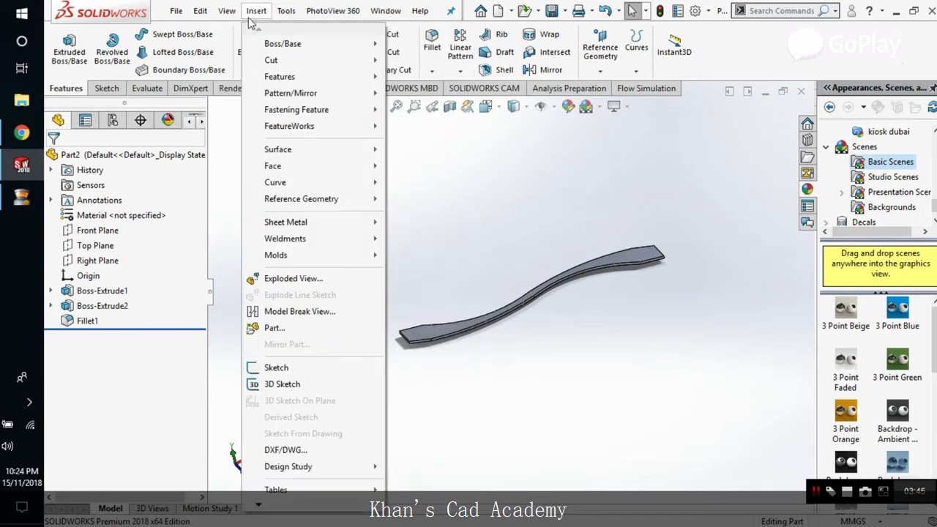
click(283, 44)
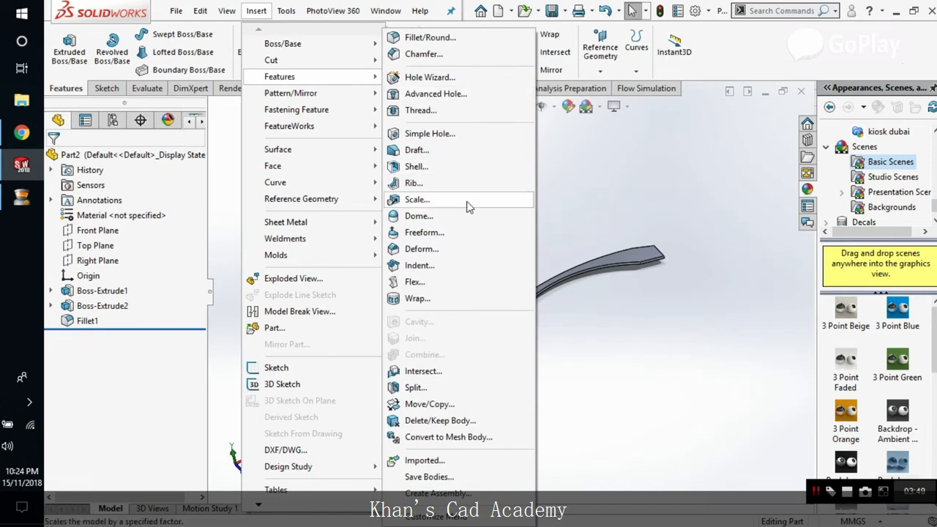
click(415, 281)
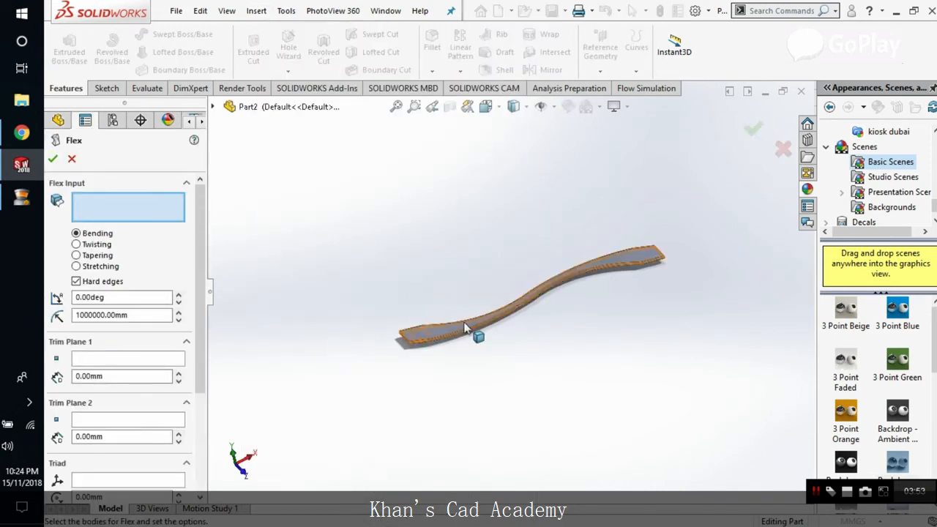
Bend the filleted strip body through -360° into a ring-like band as Flex1
click(476, 337)
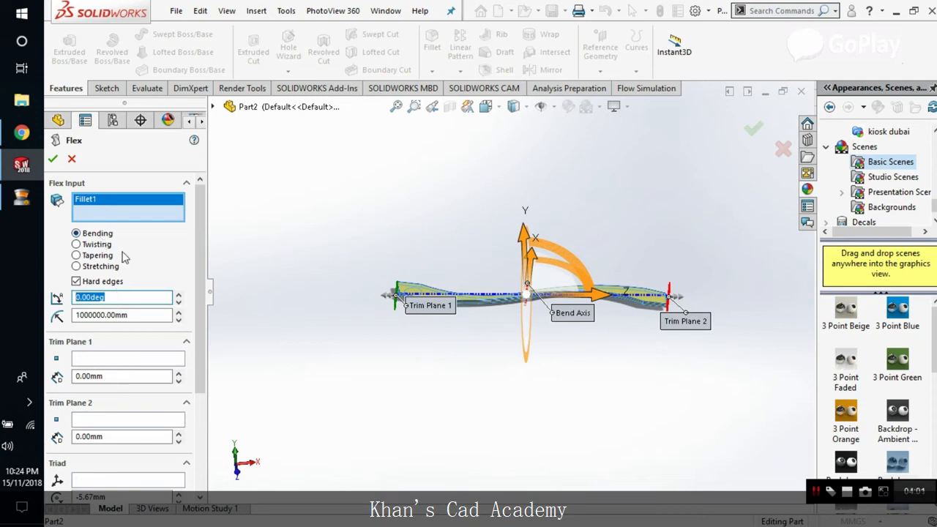
mouse_move(124, 257)
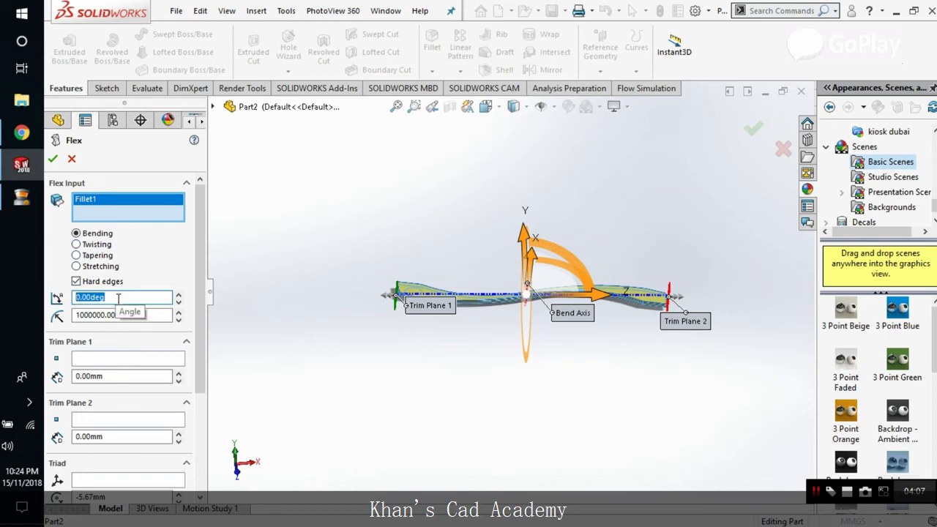
text(-360.00deg)
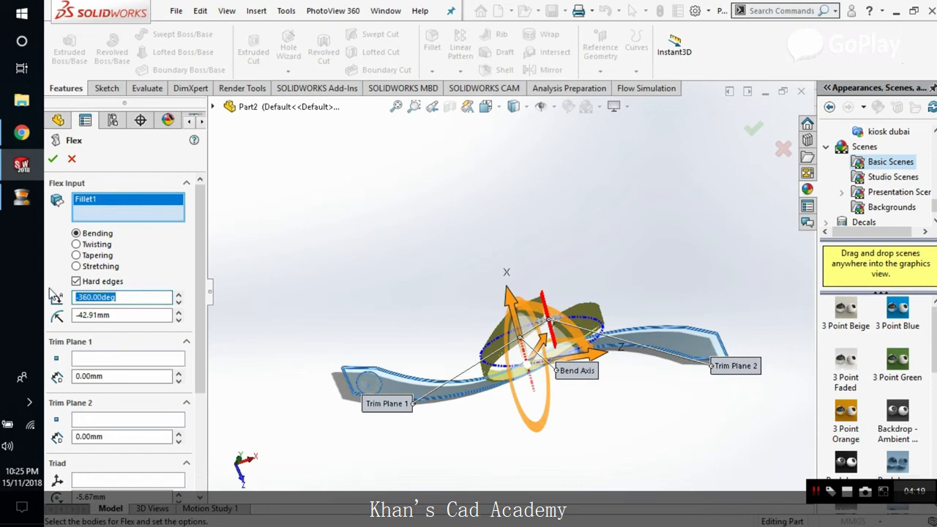
text(-90.00deg)
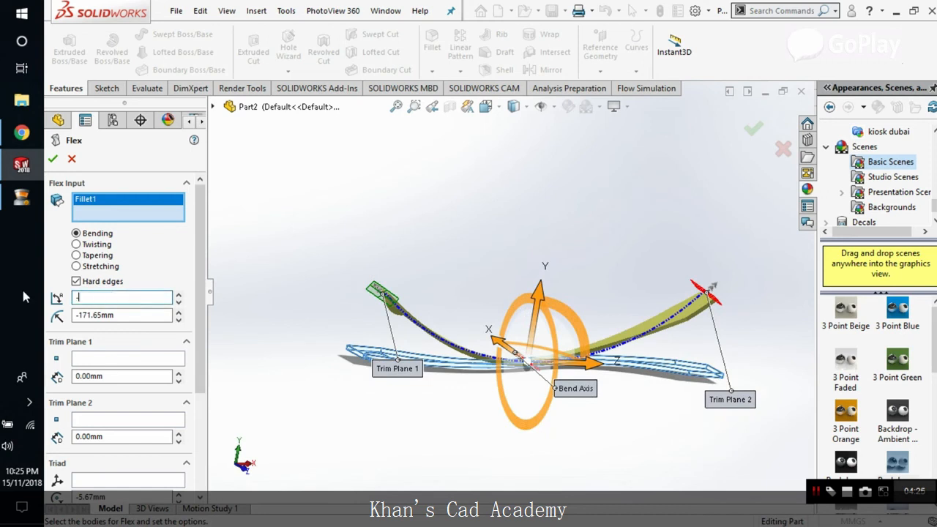
text(360.00deg)
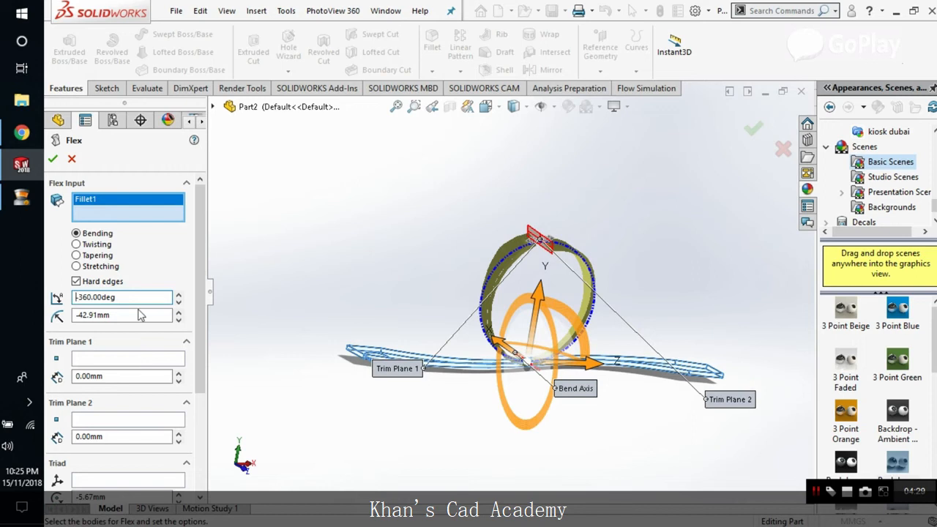
text(-4)
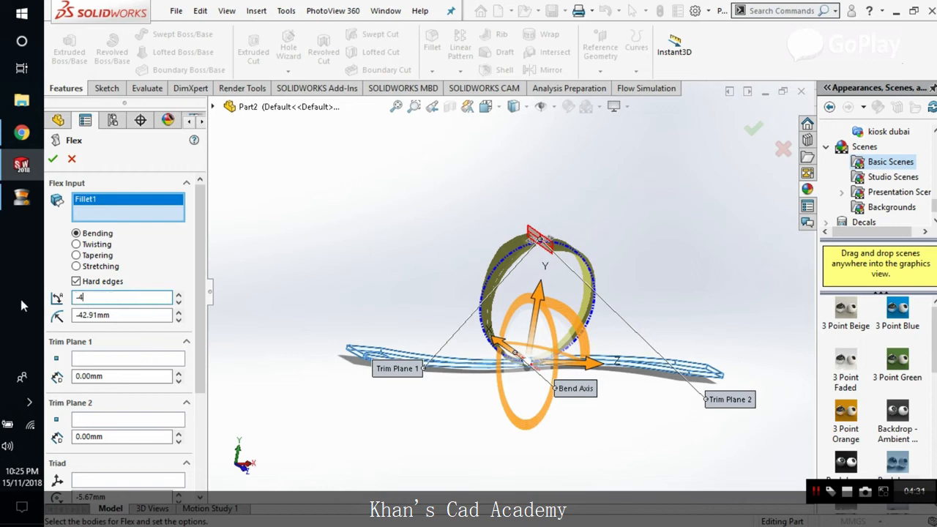
text(-400.00deg)
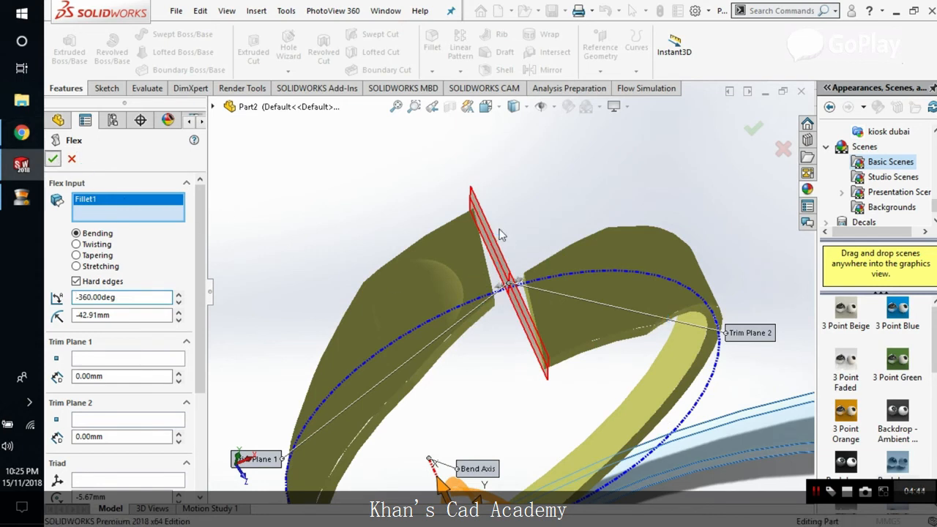
click(53, 158)
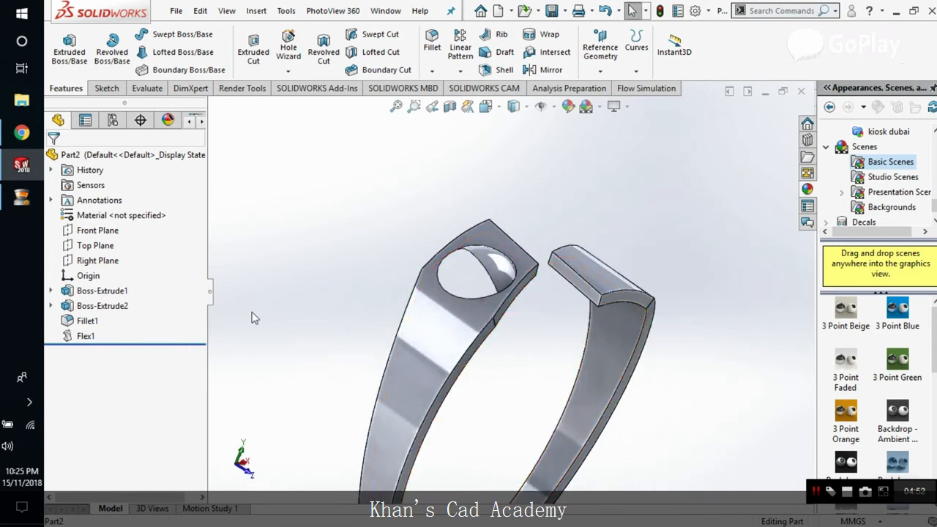
right_click(85, 335)
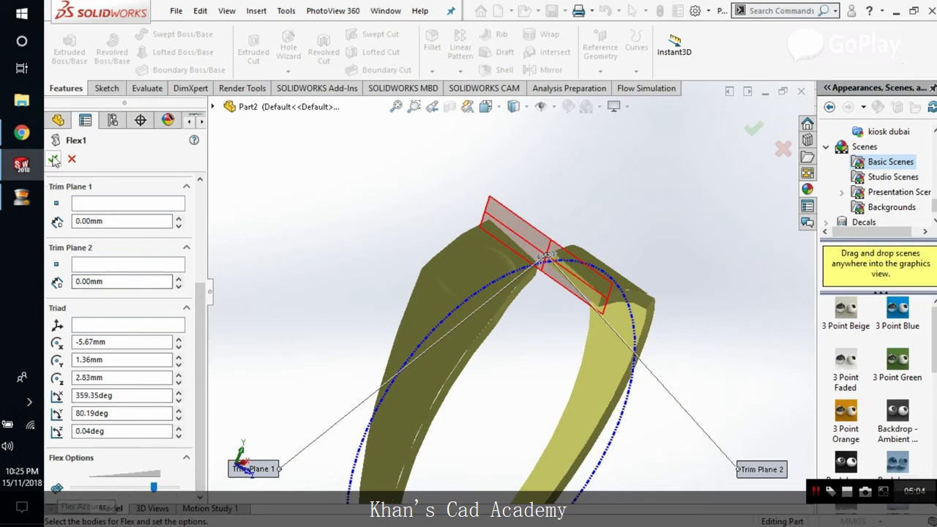
click(52, 158)
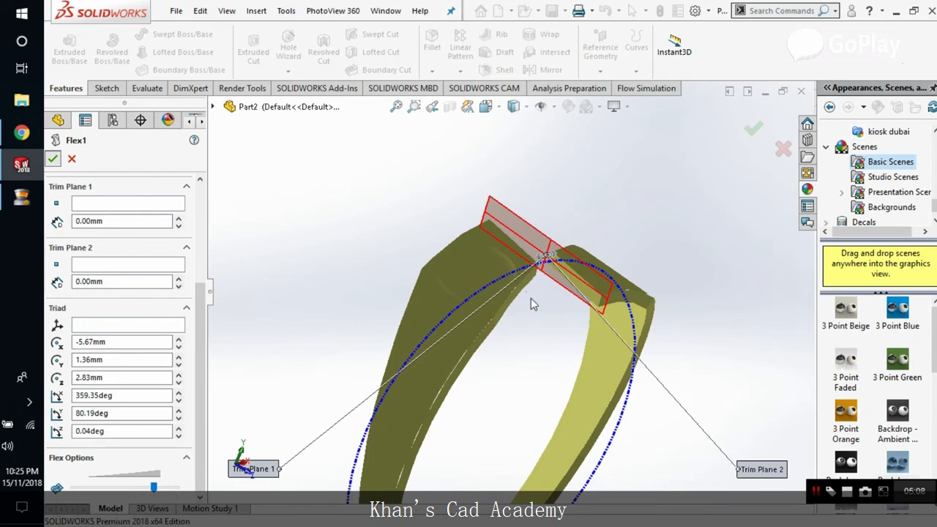
click(53, 158)
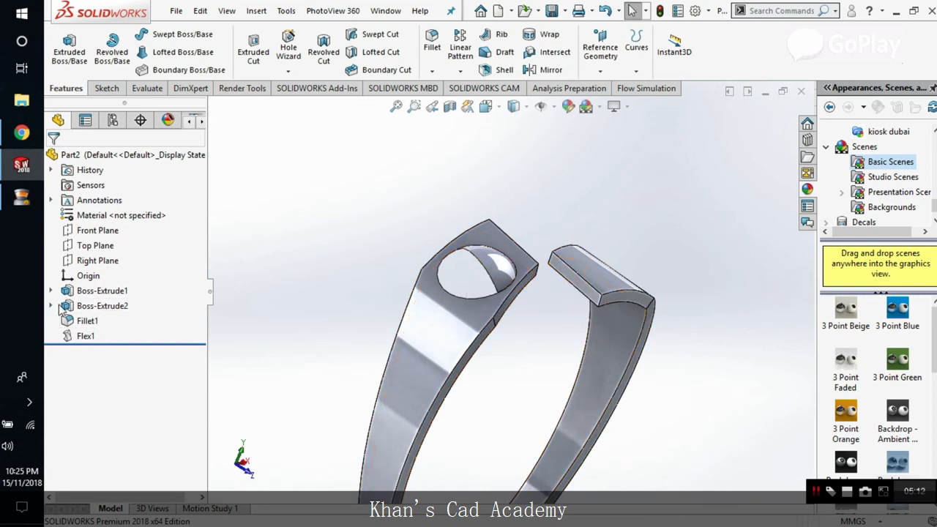
click(103, 306)
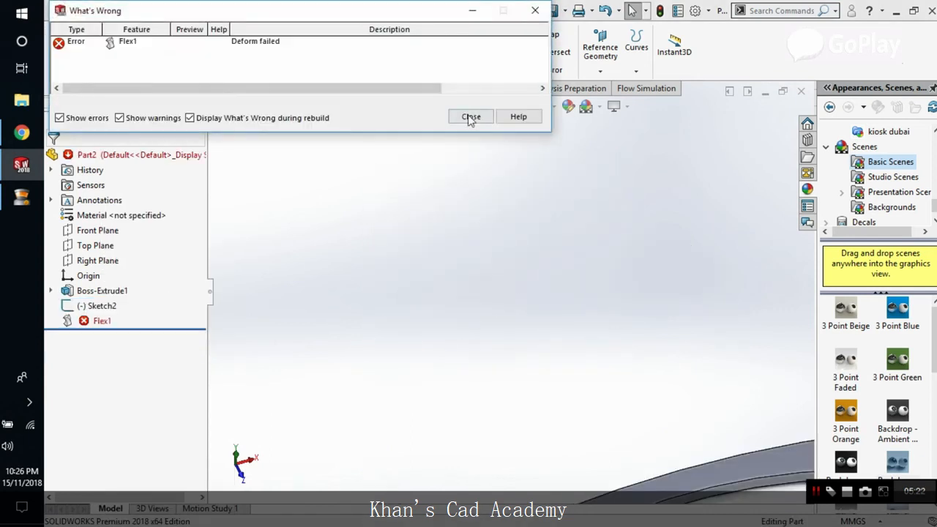
Dismiss the rebuild error and delete the failed Flex1 feature, leaving only Boss-Extrude1
click(471, 117)
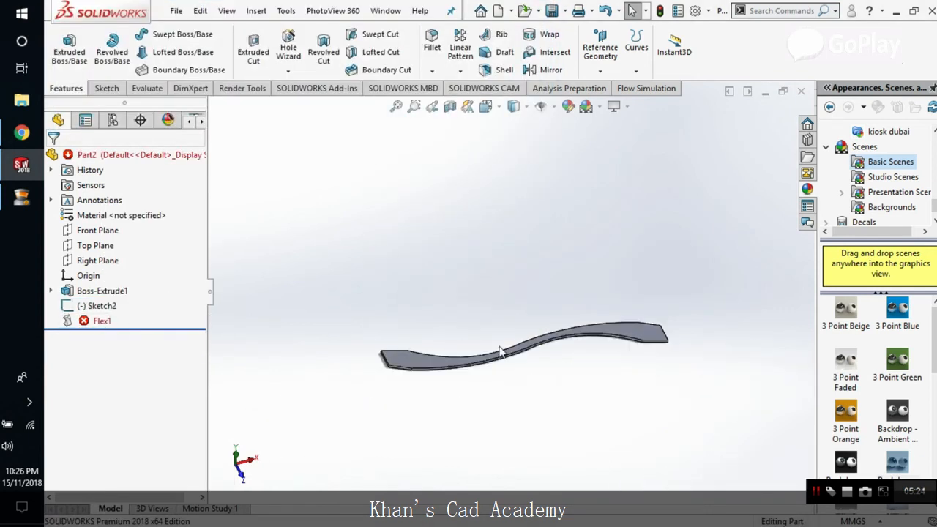
click(103, 306)
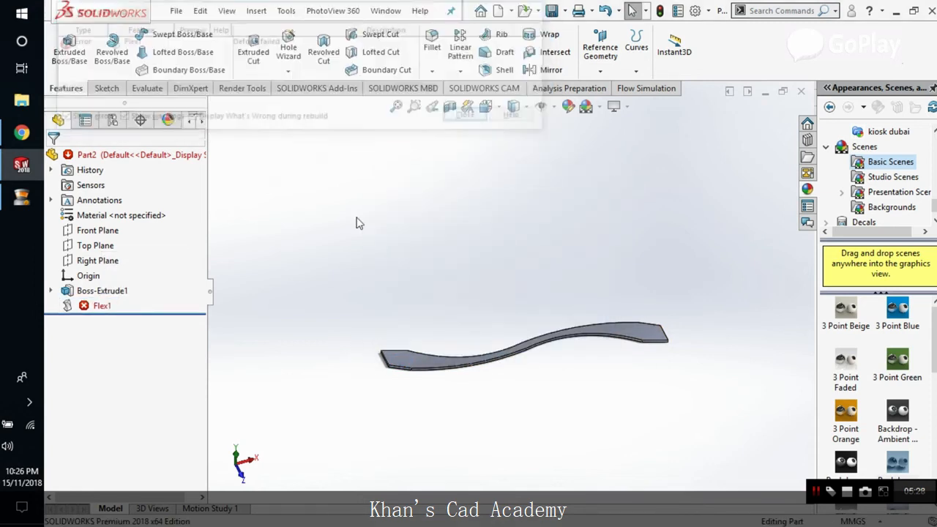
right_click(103, 306)
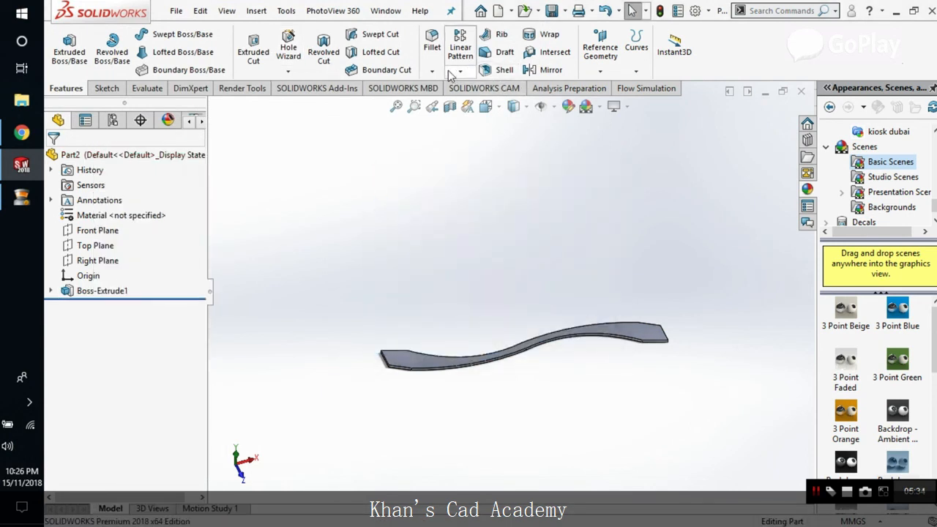
click(255, 10)
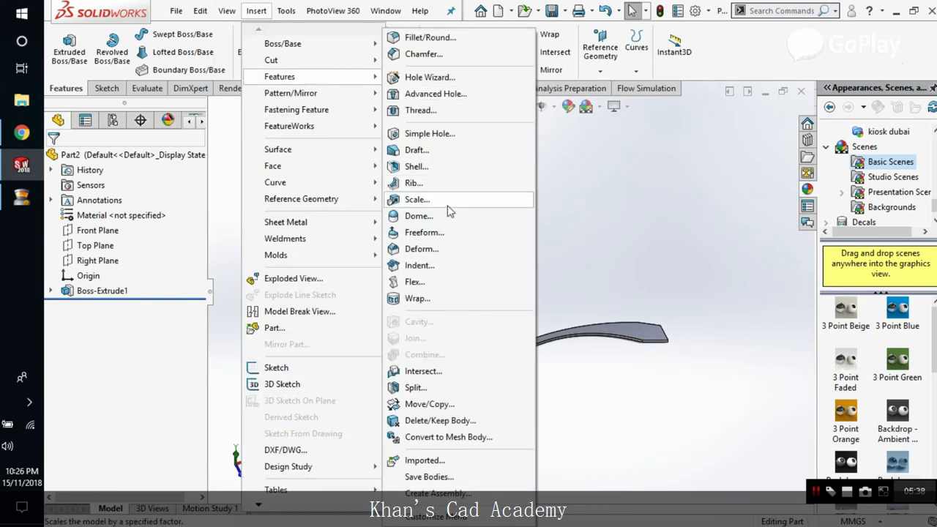
Flex Boss-Extrude1 by bending -360° so the wavy strip forms an open ring (Flex2)
click(418, 199)
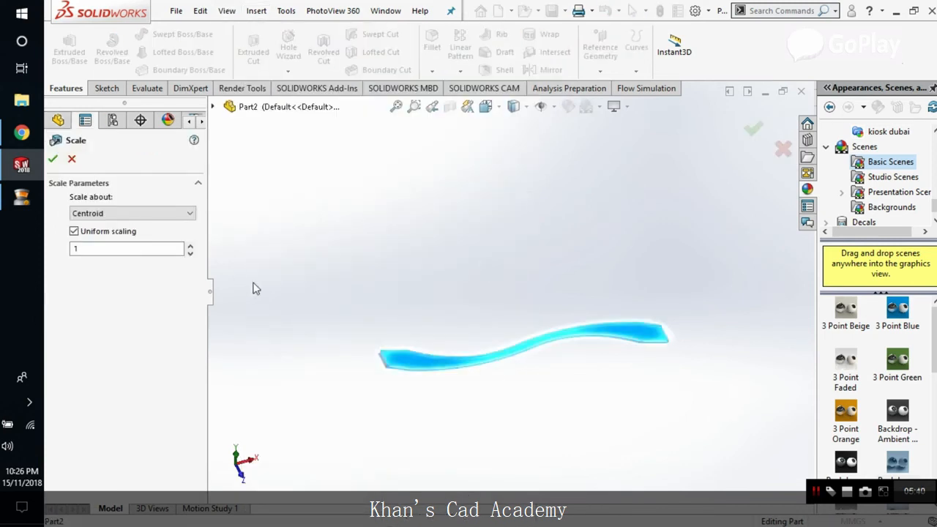
click(255, 11)
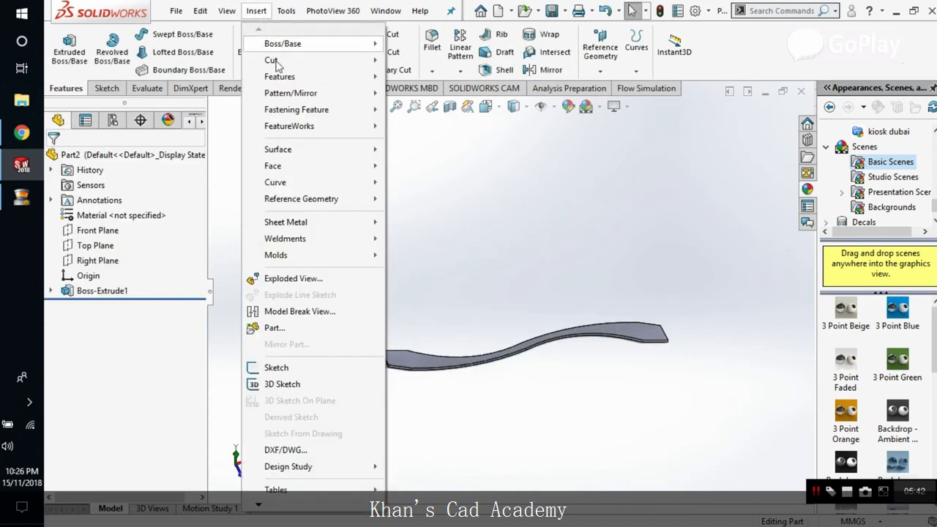
click(278, 76)
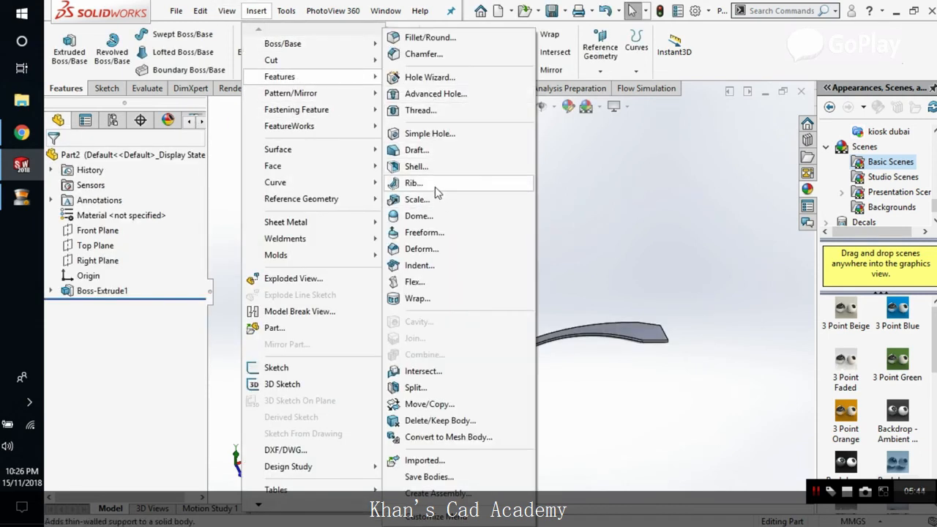
click(414, 281)
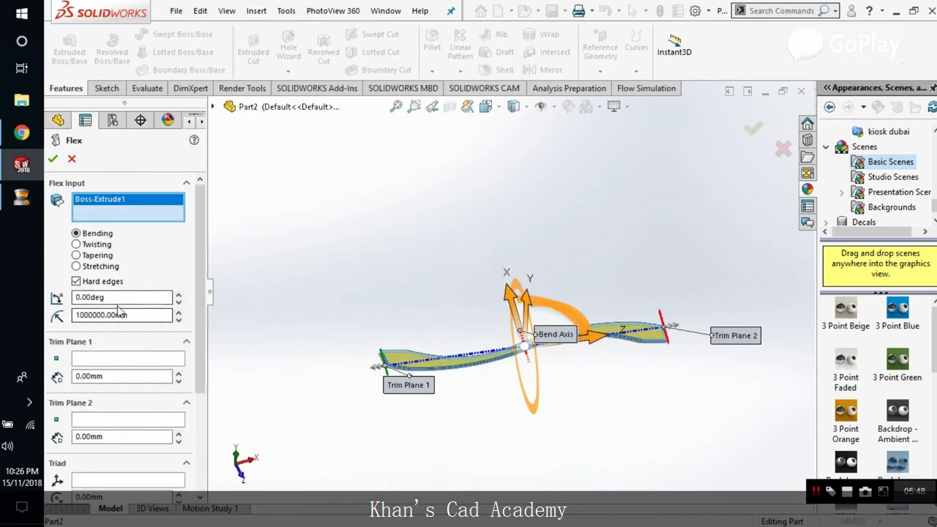
text(-36)
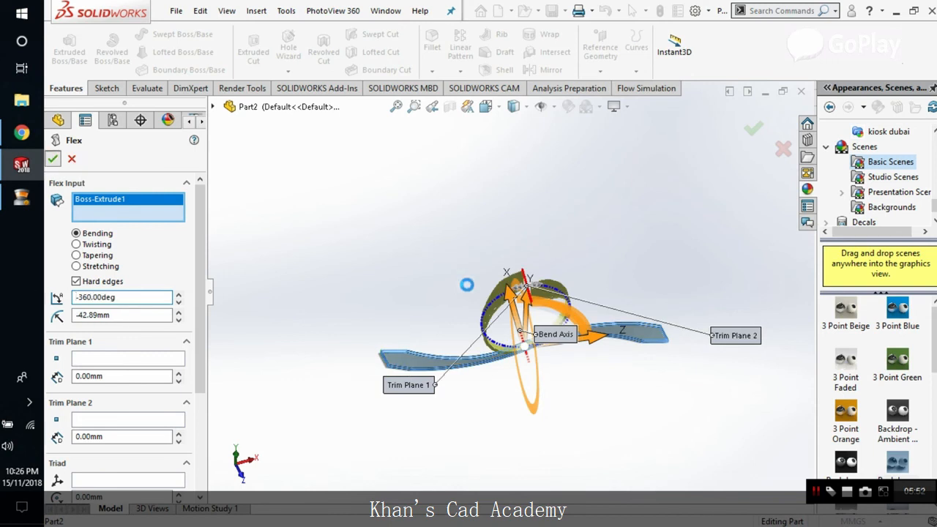
click(53, 158)
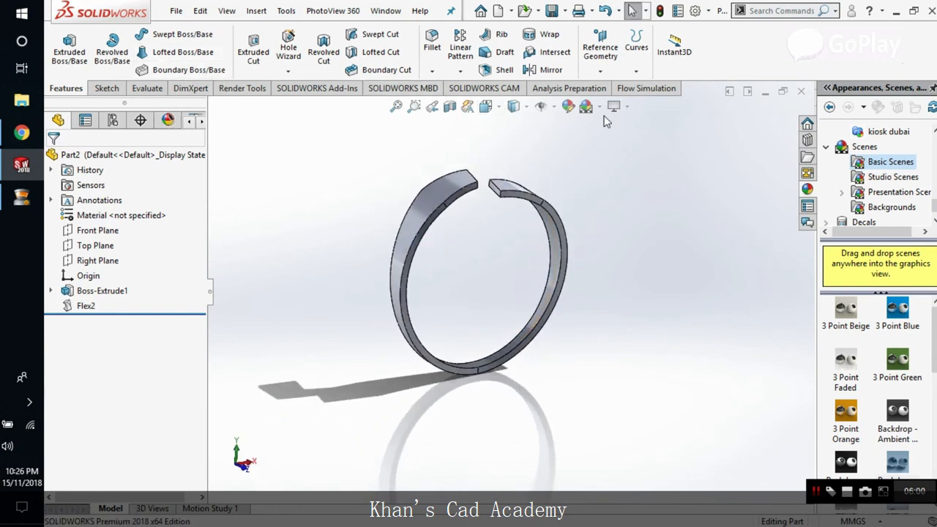
Start editing the ring body's appearance from the Render Tools command set
click(103, 88)
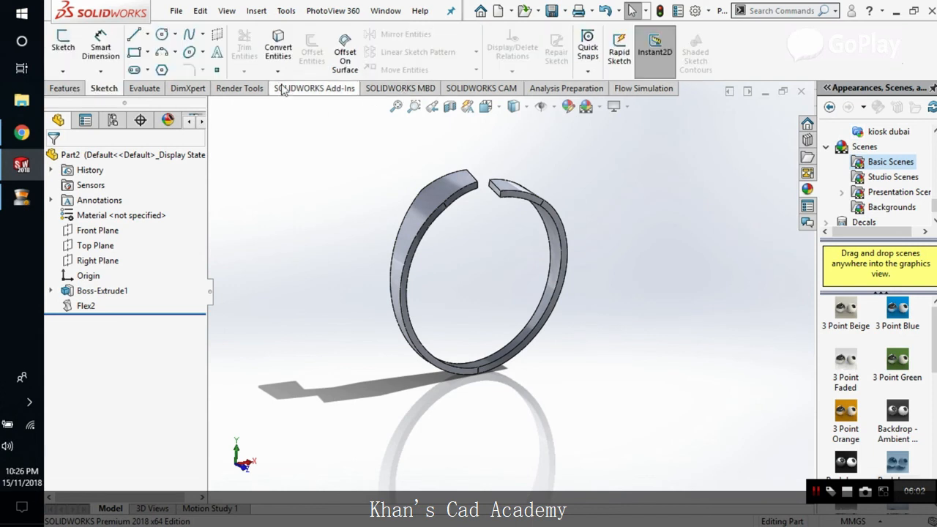
click(240, 88)
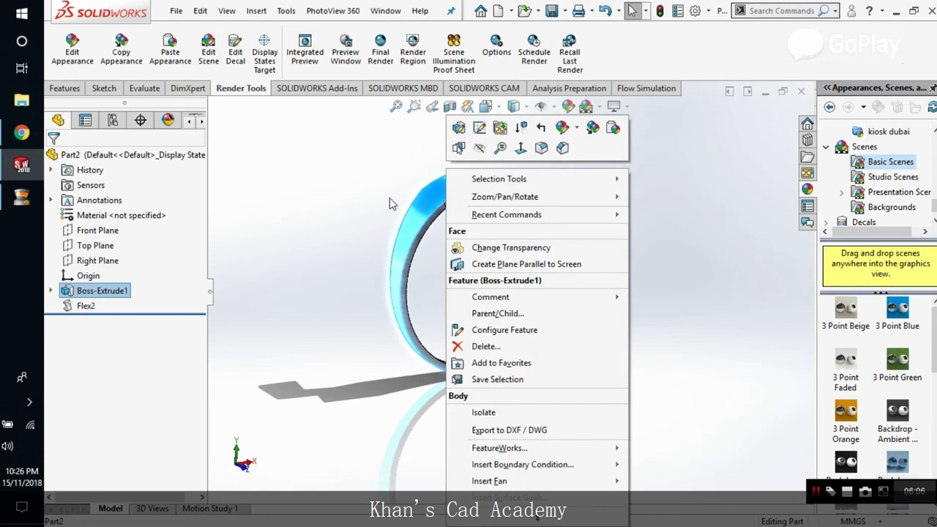
mouse_move(562, 128)
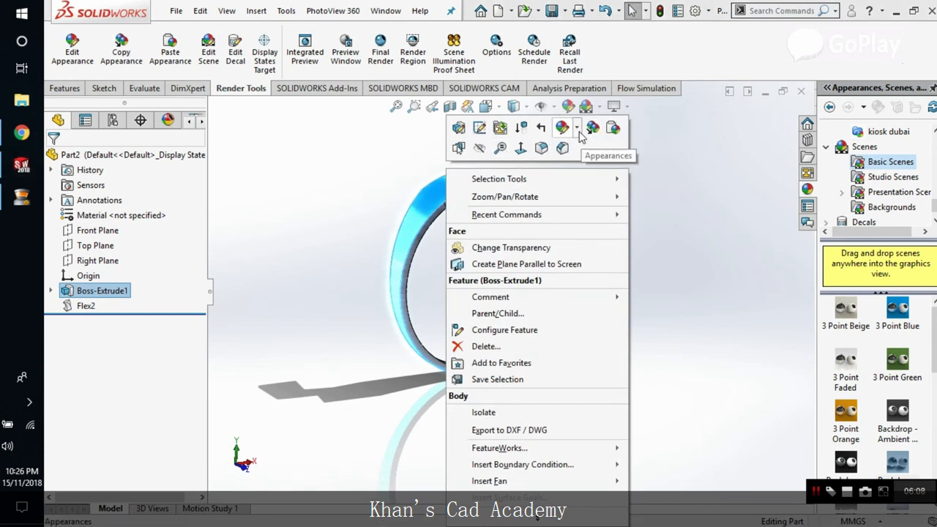
click(562, 126)
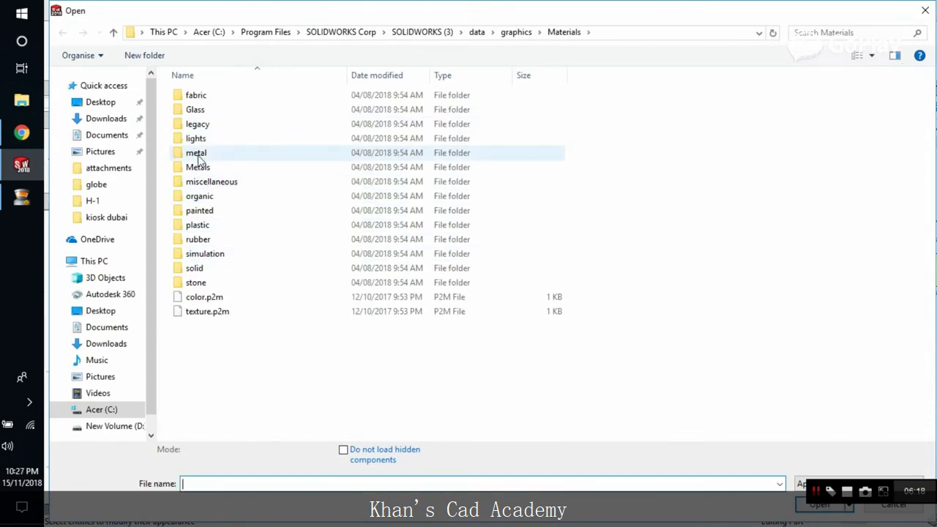
Browse the appearance library into metal, then platinum, listing polished, matte and satin finishes
double_click(196, 152)
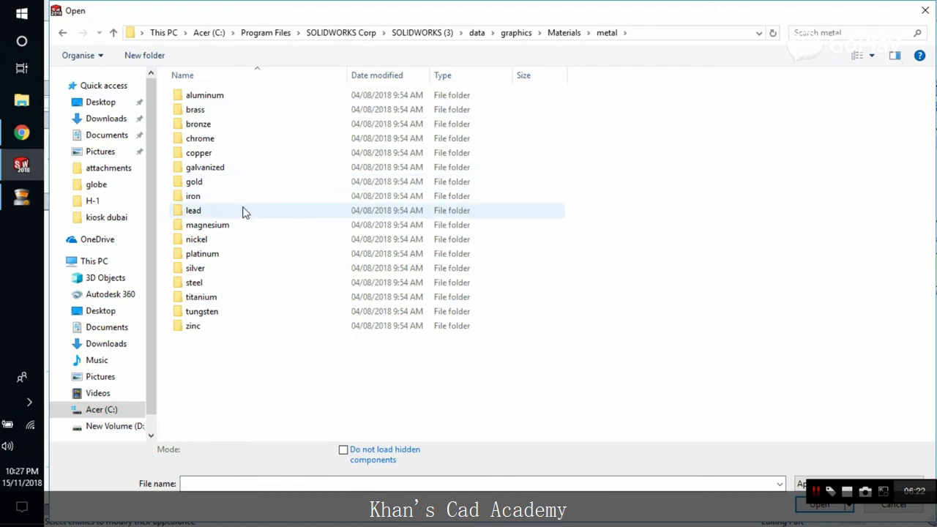
double_click(202, 254)
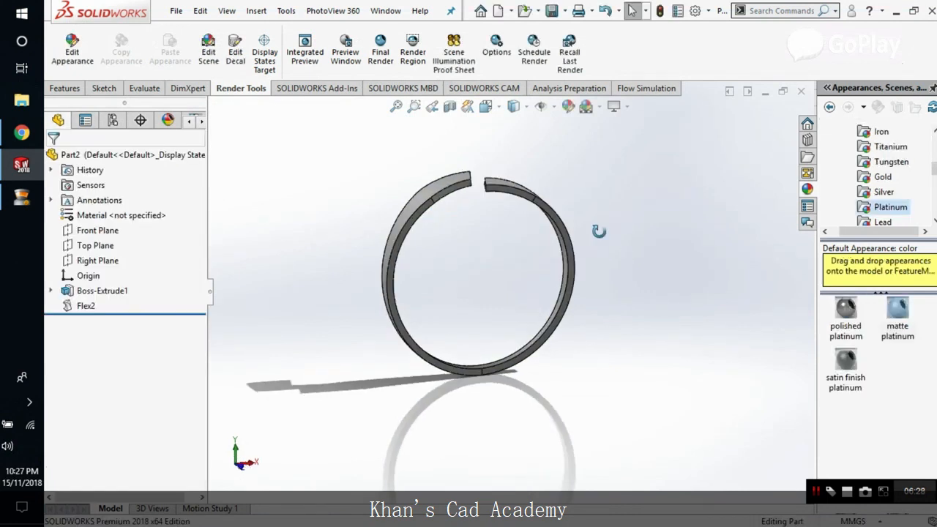
Apply a platinum finish to the open ring band
click(614, 105)
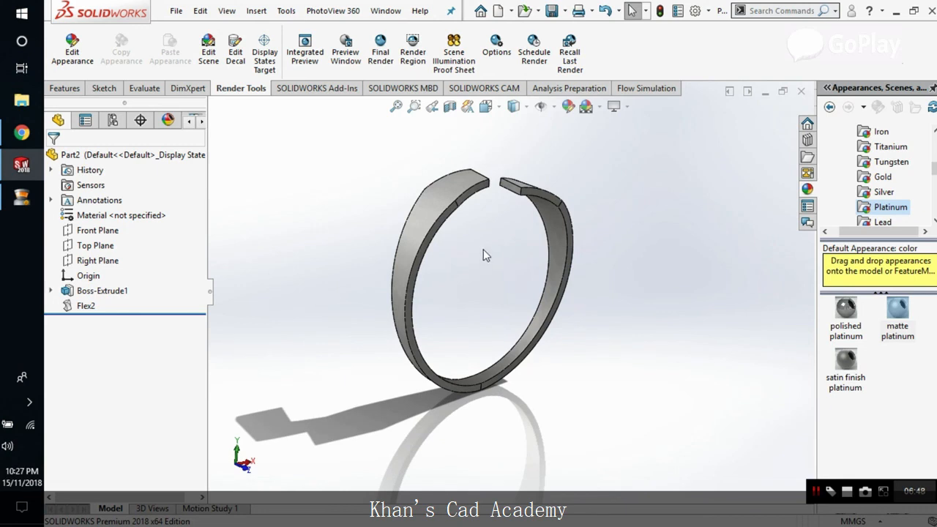
mouse_move(483, 251)
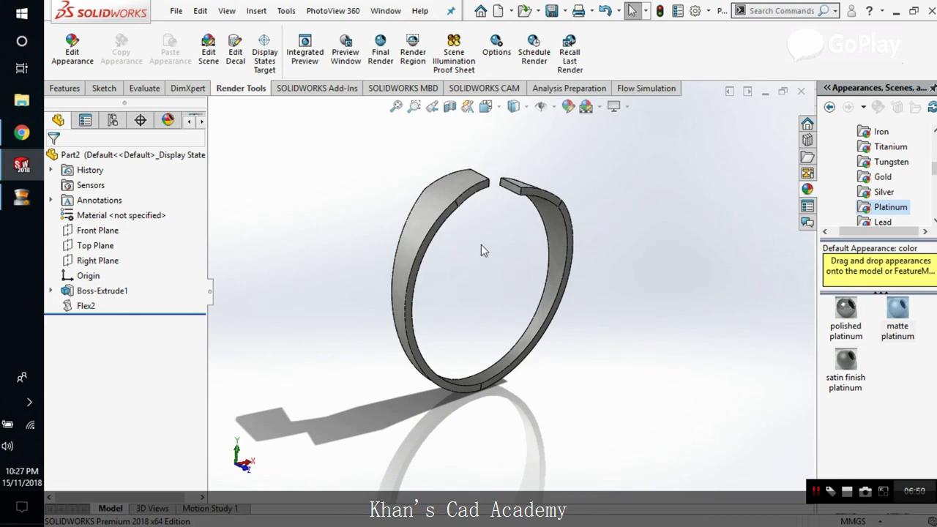